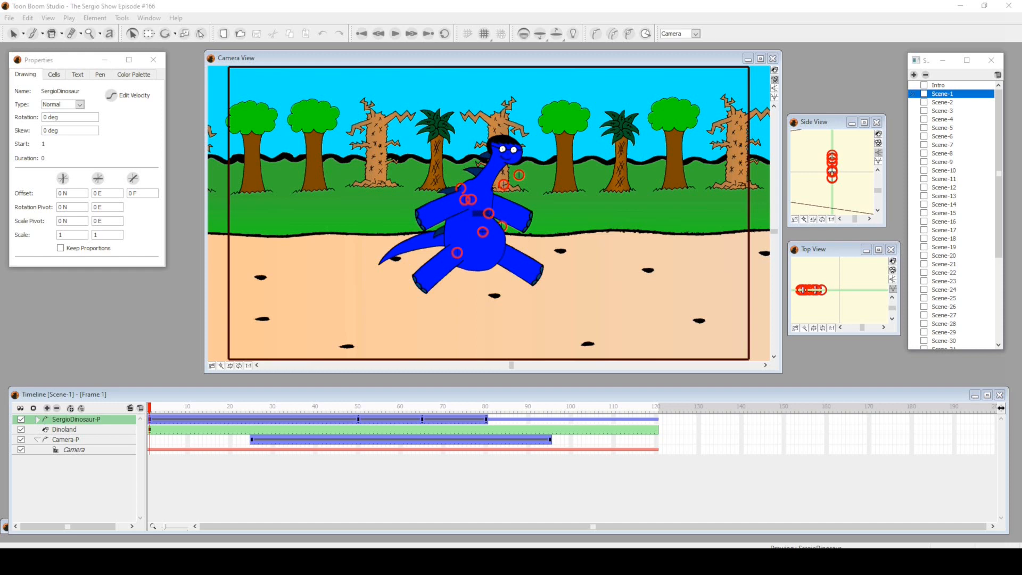
mouse_move(1008, 359)
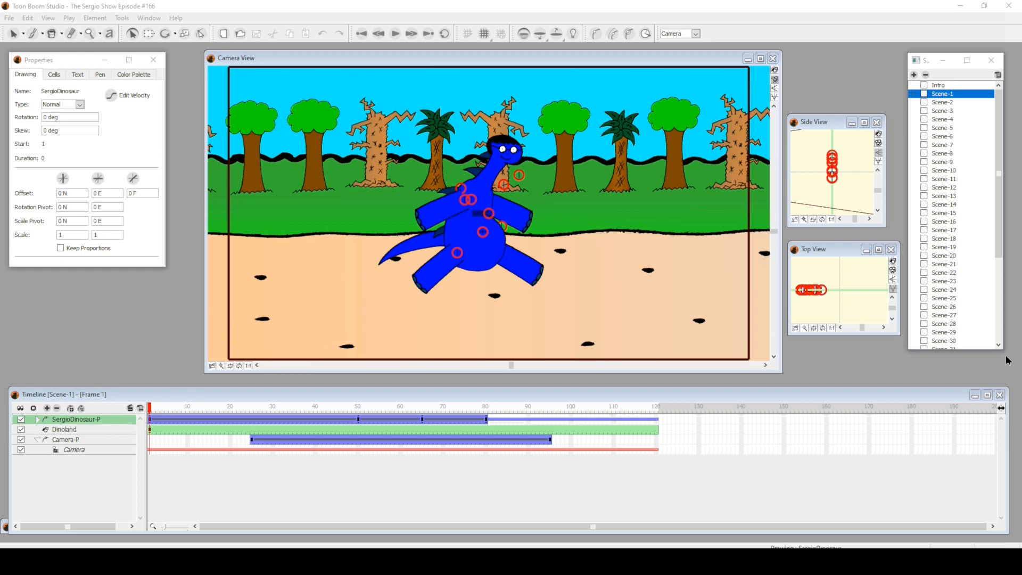
mouse_move(322, 402)
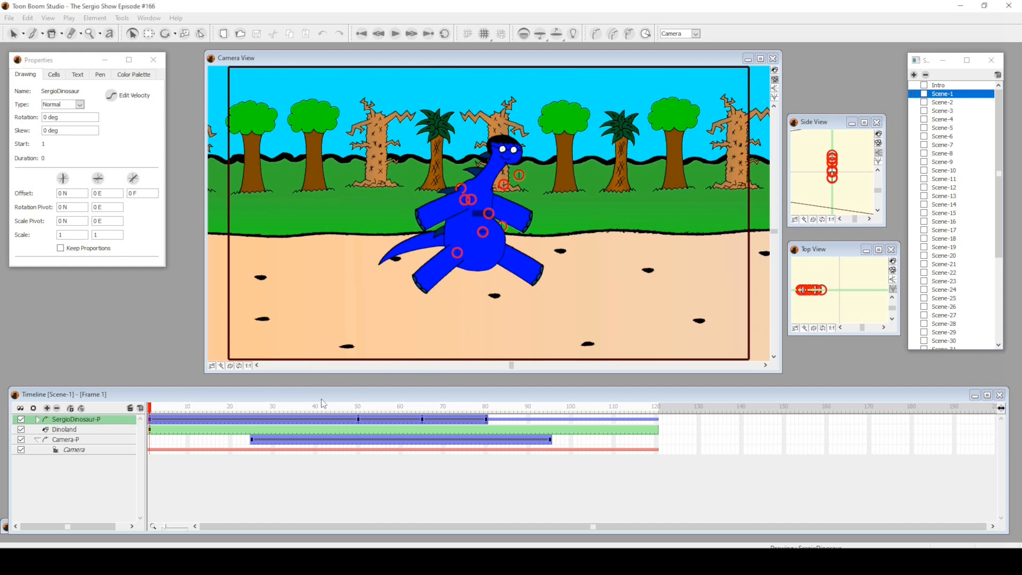
Step: Preview Scene-1's walking dinosaur with the camera pushing in to frame 89
left_click(435, 406)
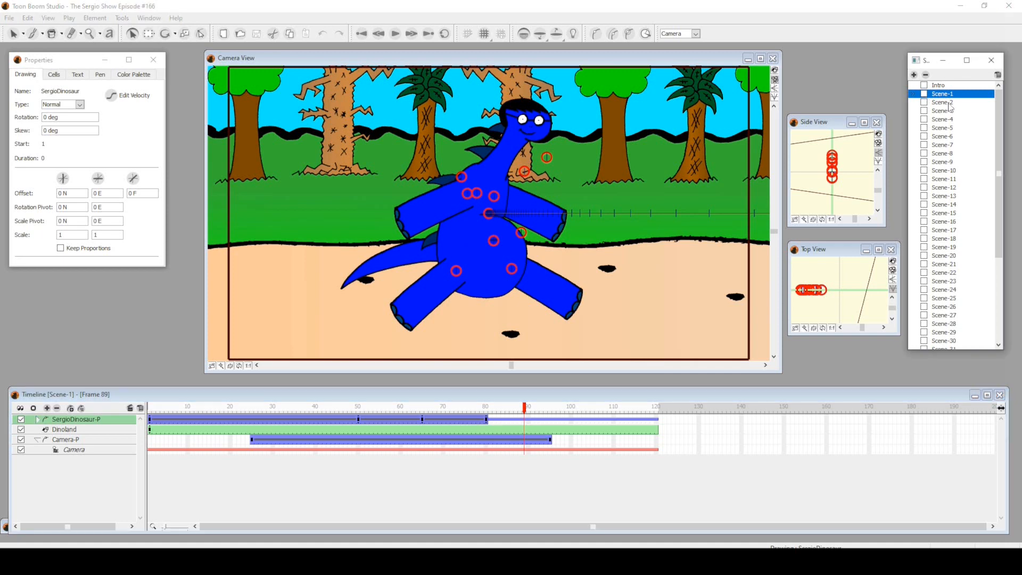
mouse_move(407, 511)
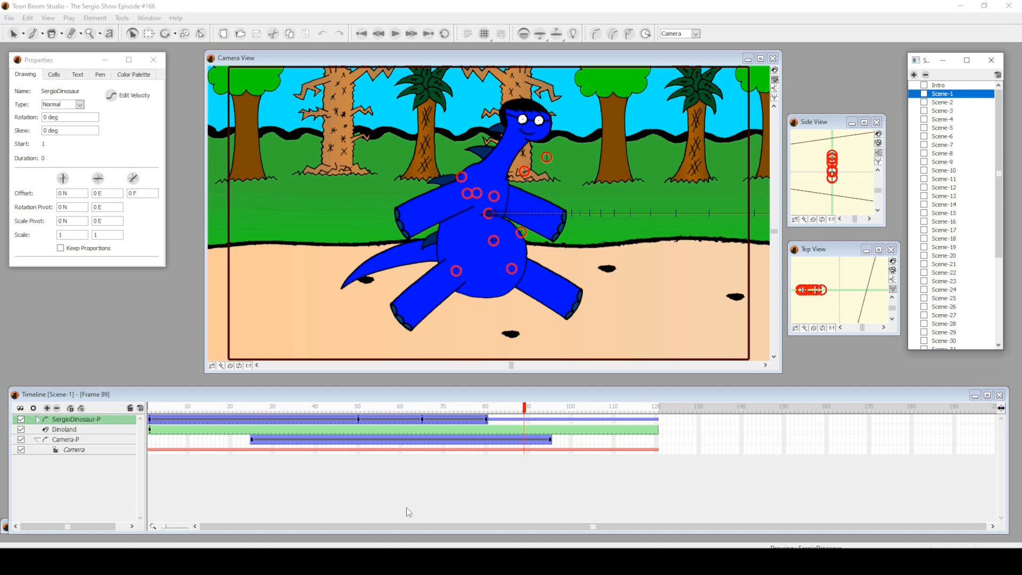
Step: Switch to Scene-2's grinning close-up, select Sergio's mouth-P element, then head toward Scene-3
left_click(942, 102)
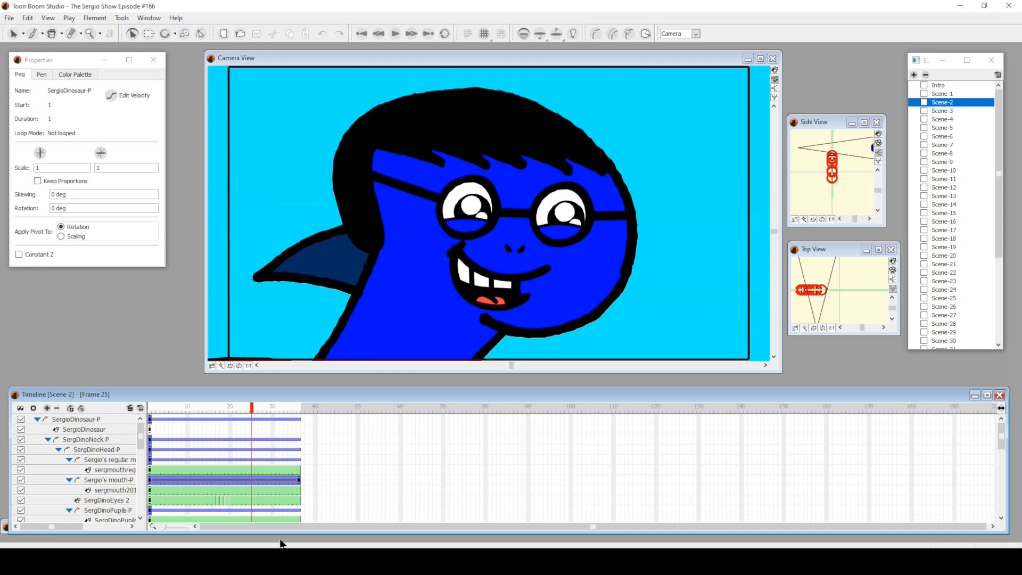
mouse_move(364, 541)
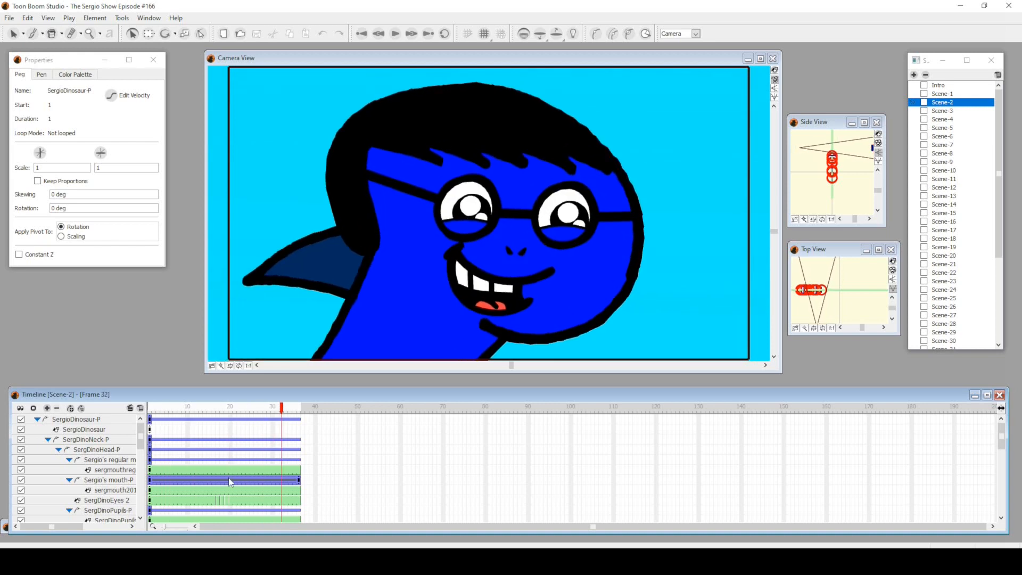
left_click(110, 479)
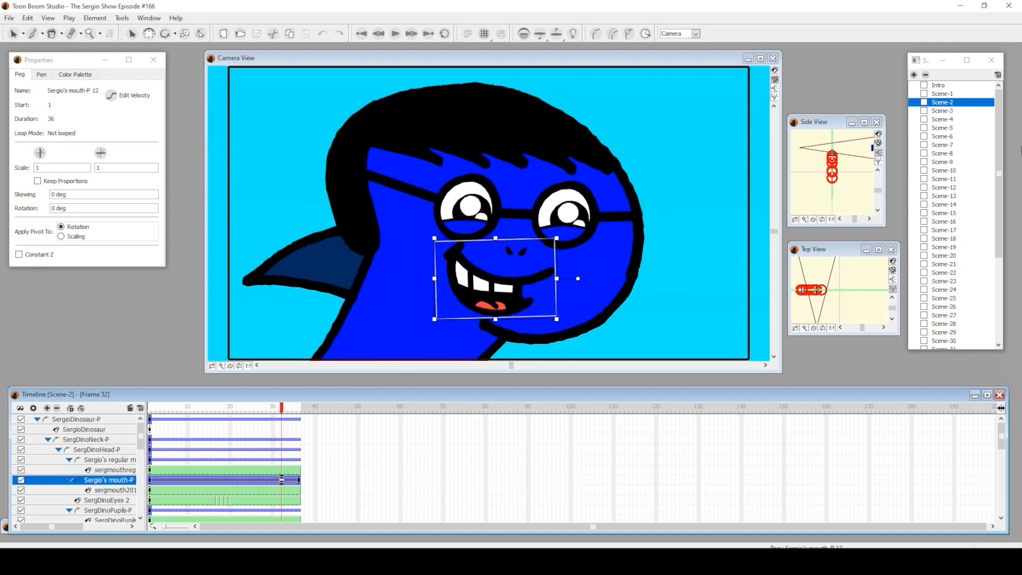
left_click(941, 110)
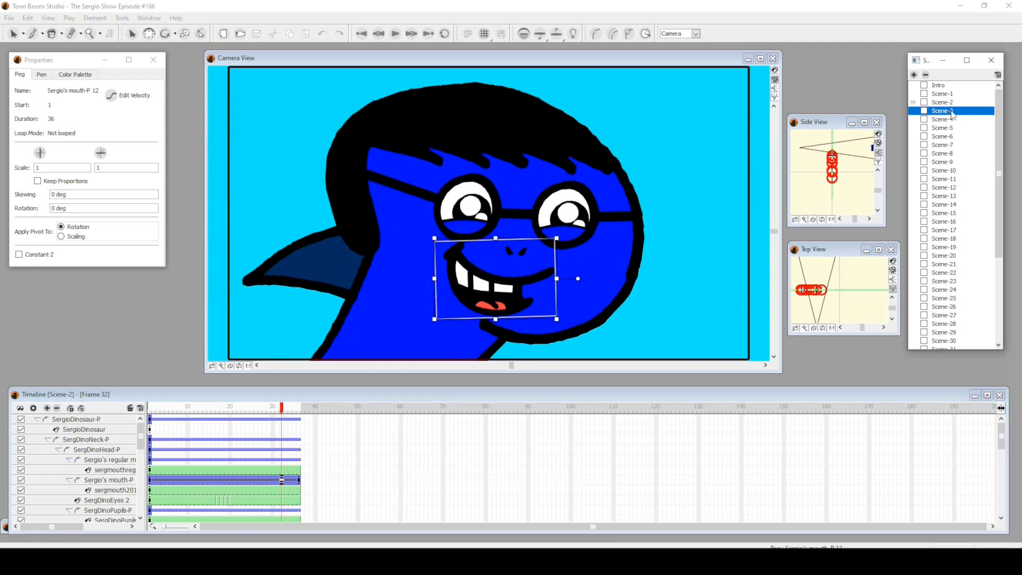
Step: Scrub Scene-3's startled Sergio reaction to frame 32, then load Scene-4's green dinosaur
left_click(942, 109)
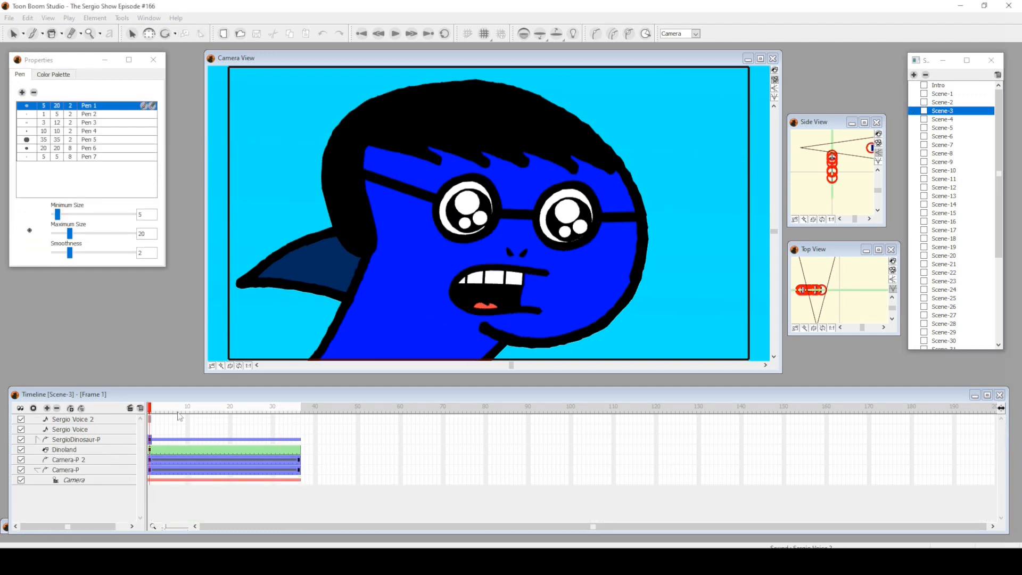
left_click(212, 407)
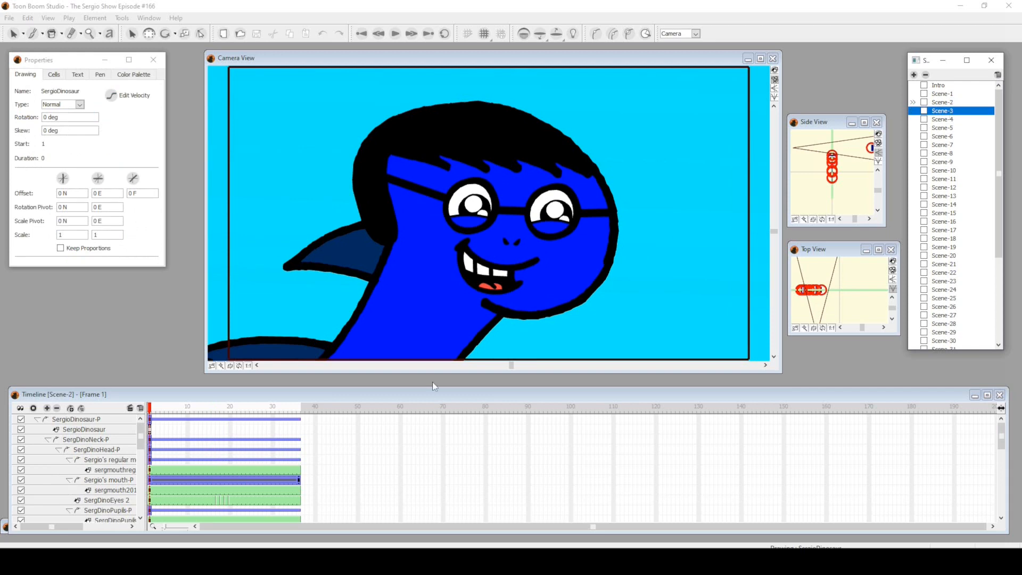
mouse_move(480, 236)
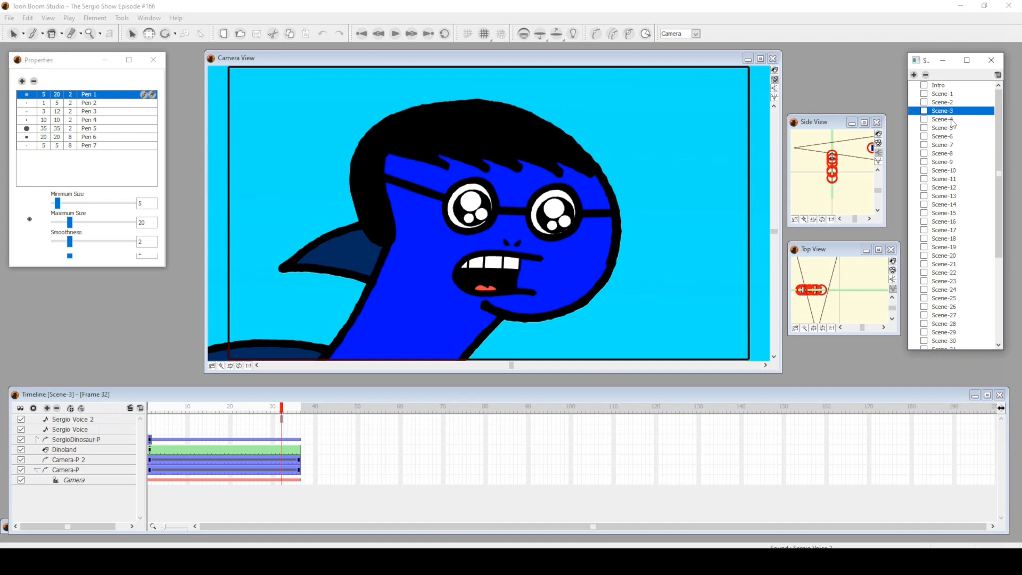
left_click(942, 118)
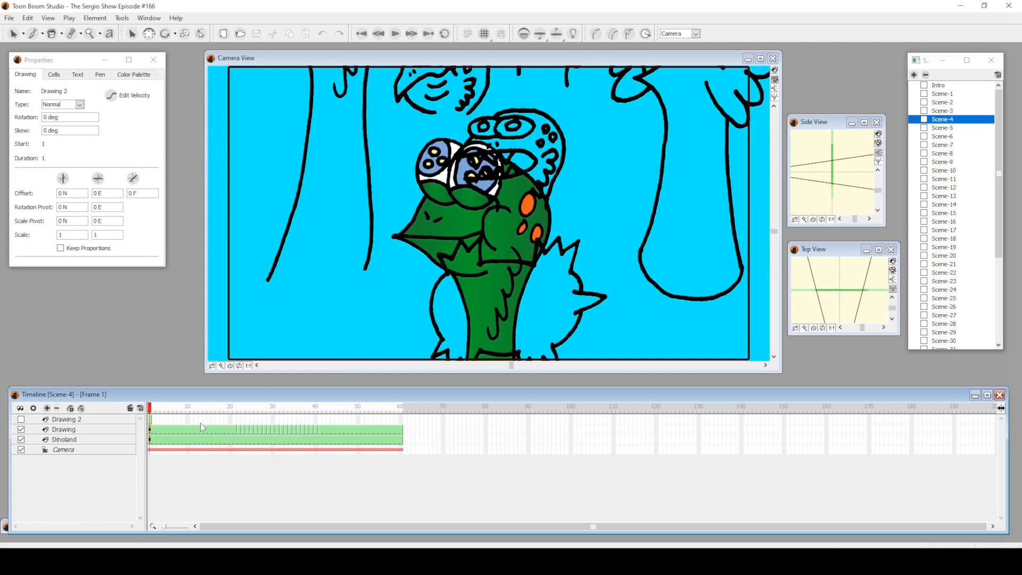
Step: Jump to frame 13 of Scene-4 and pick the Drawing 2 tree-sketch layer
left_click(247, 406)
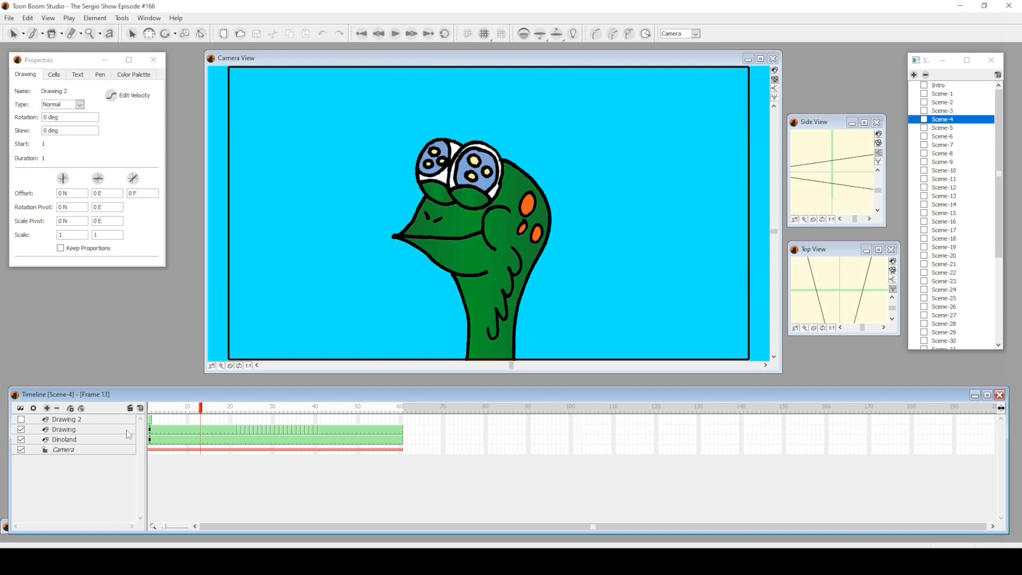
left_click(67, 419)
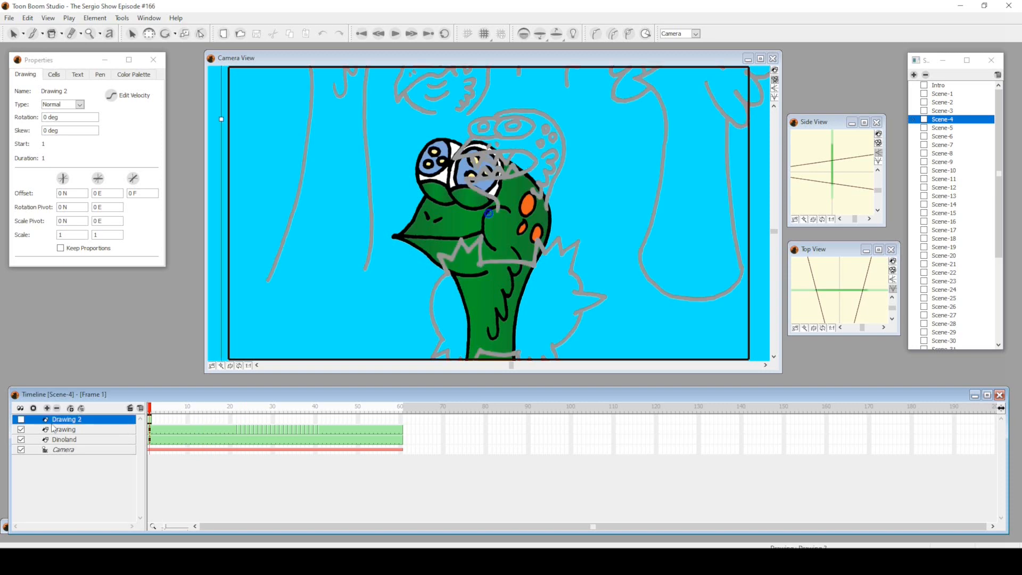
mouse_move(468, 202)
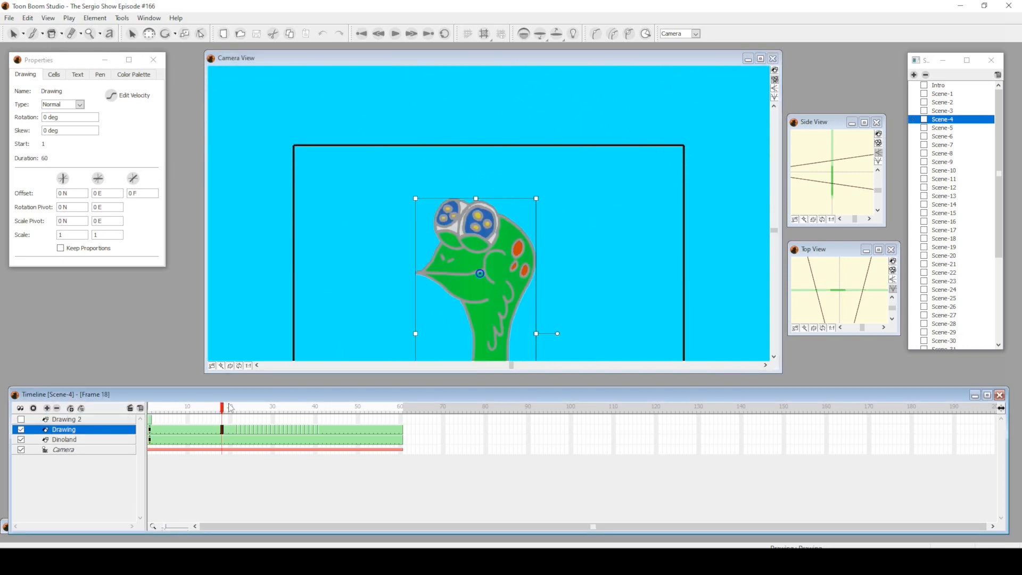
Step: Check Dinoland and Drawing elements across frames 43, 36 and 23 to see the eyelids close
left_click(272, 407)
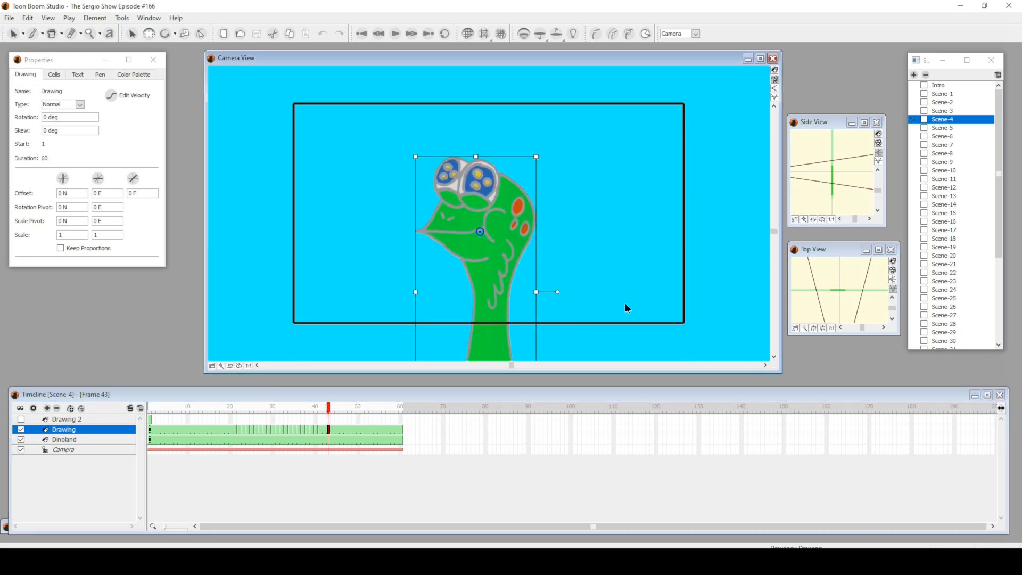
left_click(64, 439)
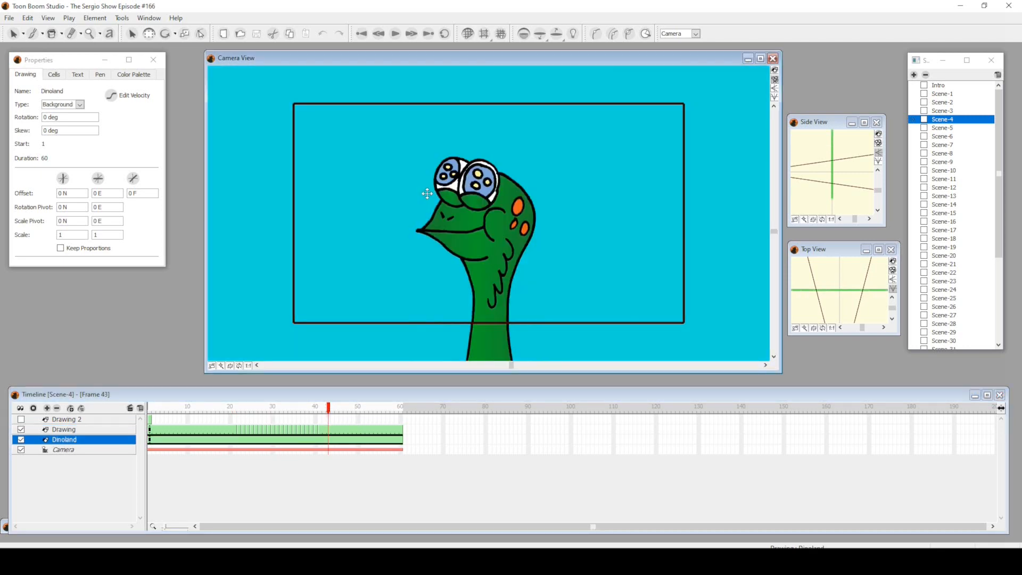
left_click(67, 420)
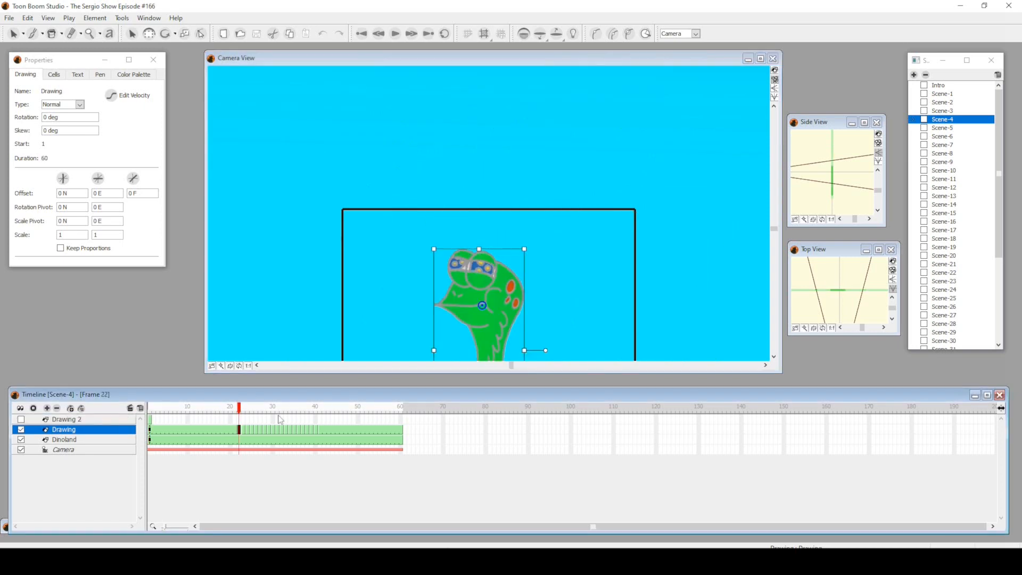
left_click(298, 405)
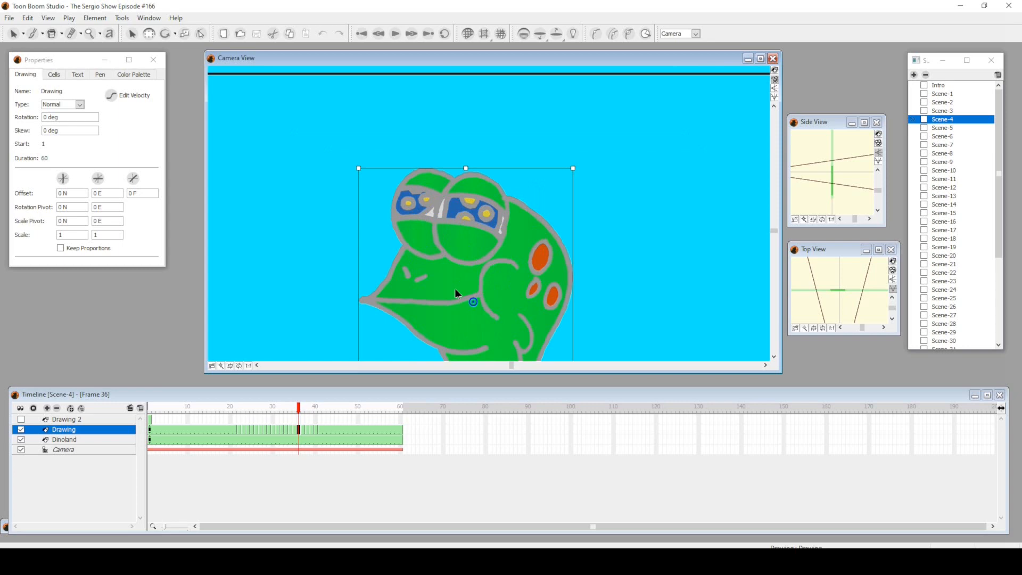
left_click(242, 407)
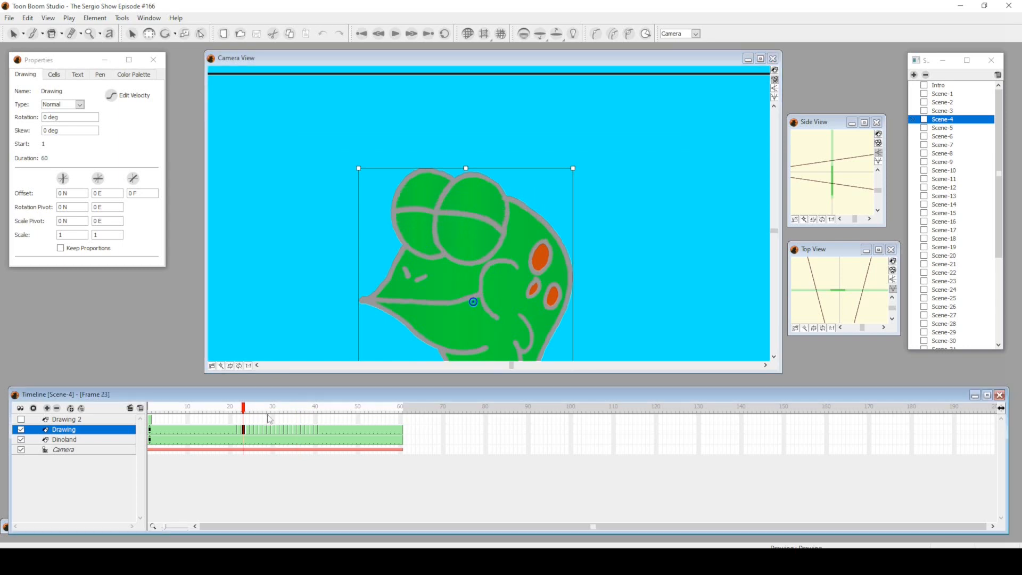
Step: Finish reviewing Scene-4's eyelids at frames 27 and 43, then load Scene-5's dinosaur profile
left_click(271, 407)
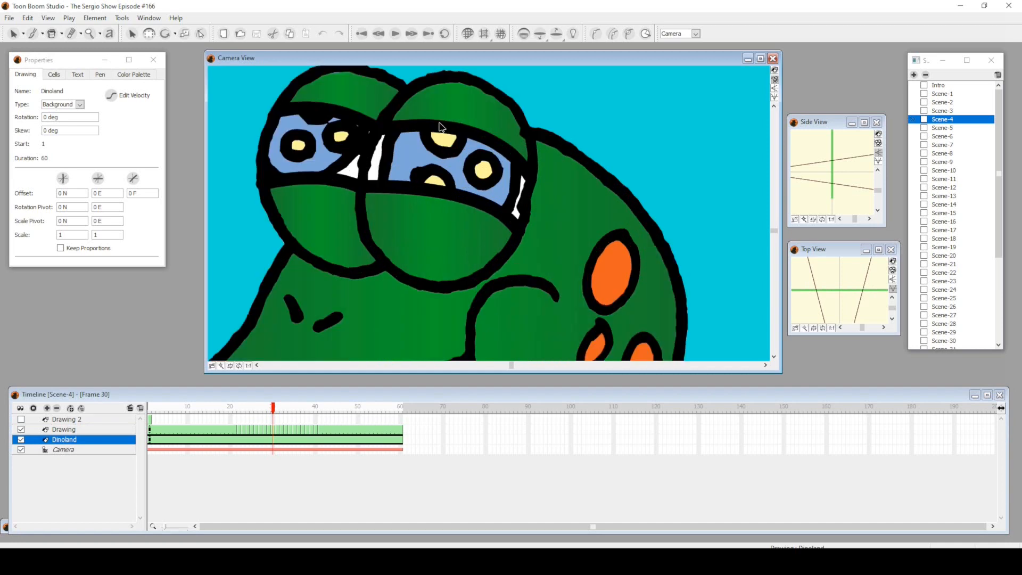
mouse_move(530, 157)
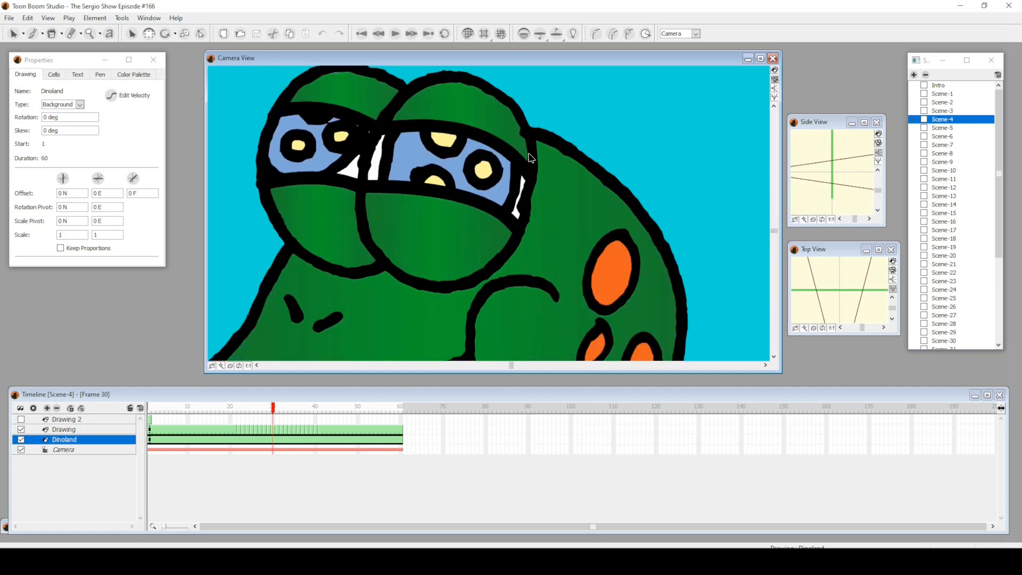
mouse_move(543, 110)
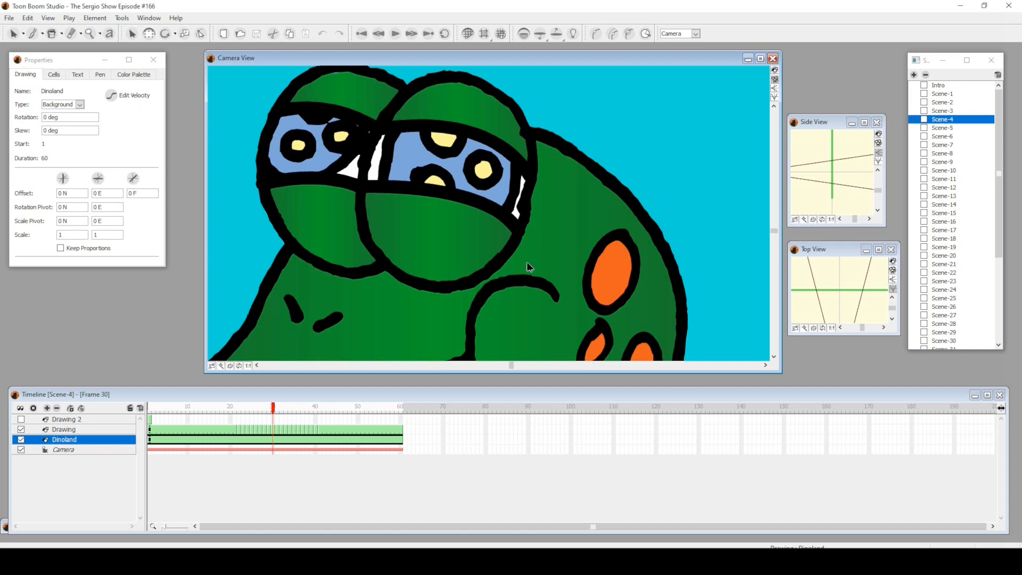
mouse_move(546, 233)
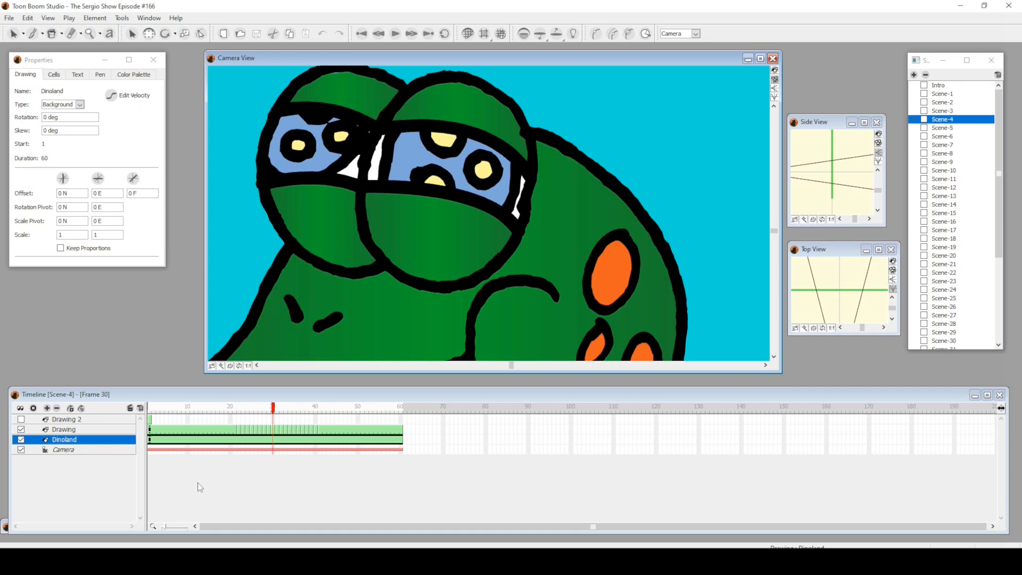
left_click(261, 407)
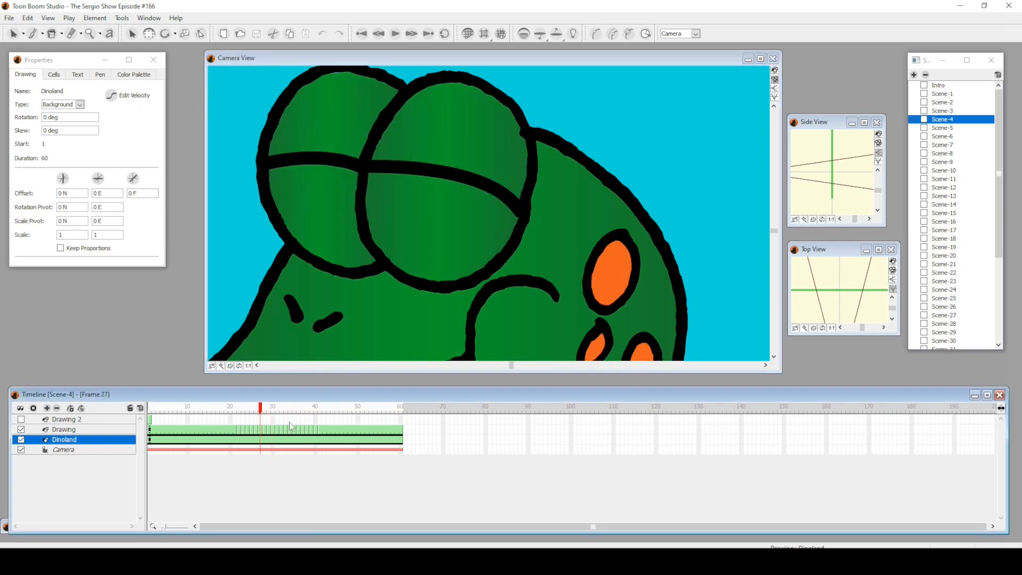
left_click(314, 405)
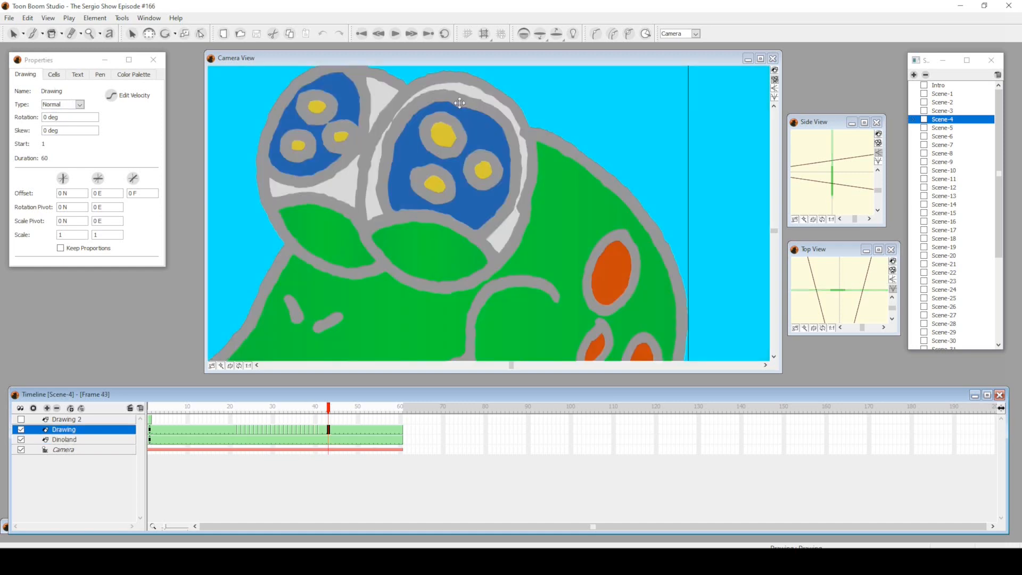
left_click(315, 407)
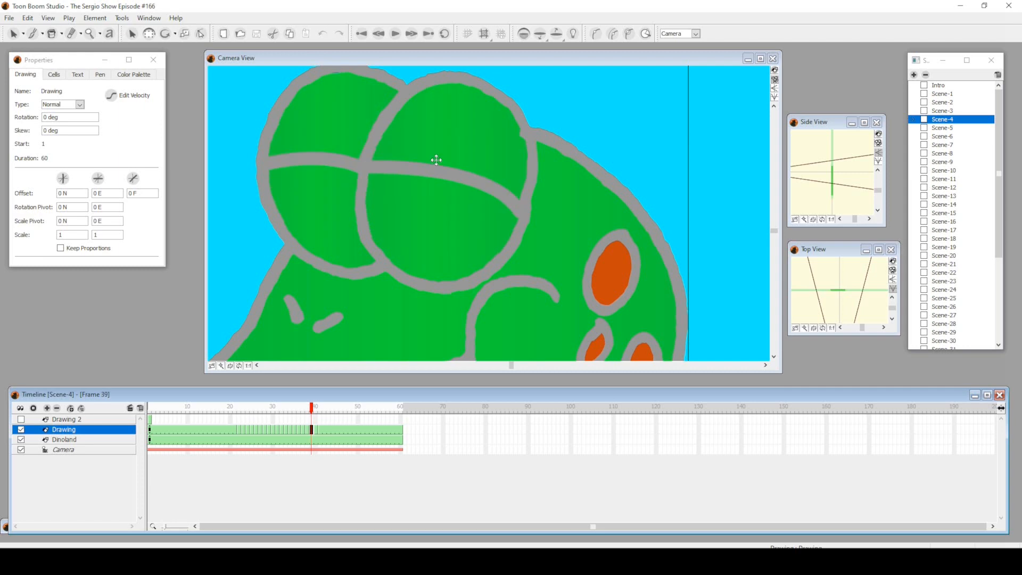
mouse_move(374, 194)
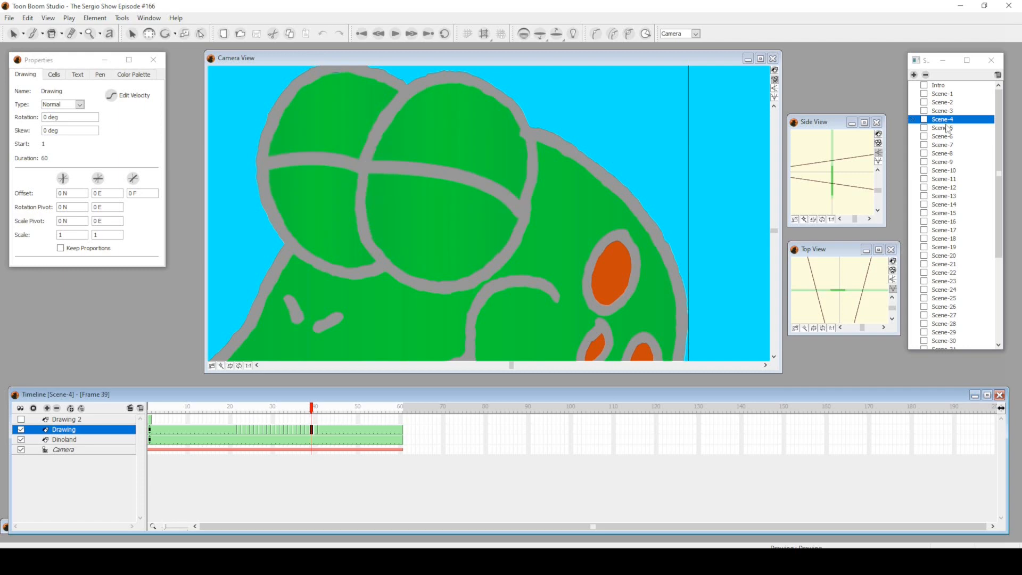
left_click(943, 127)
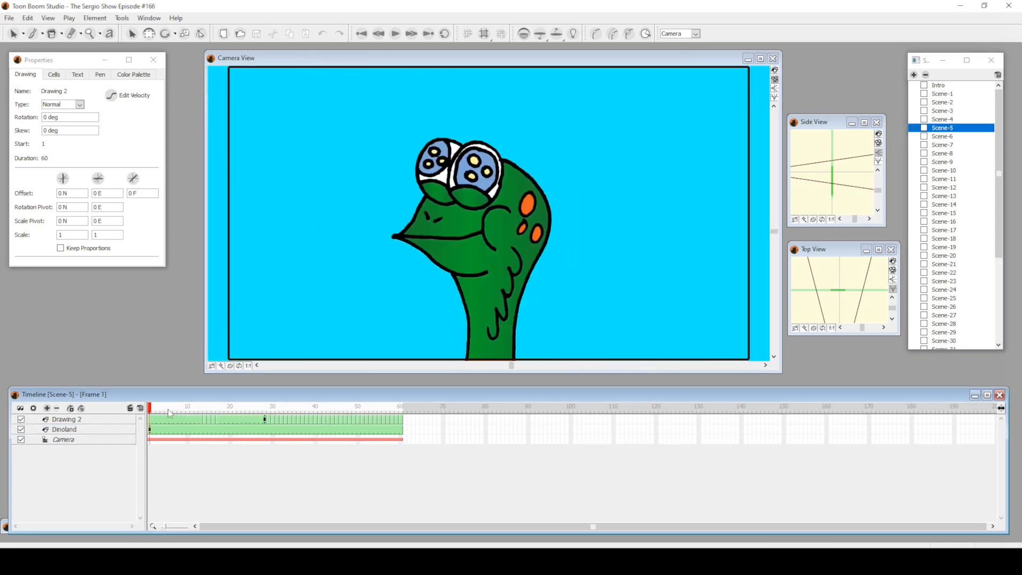
Step: Scrub Scene-5 from frame 10 through the screaming and toothy poses, then return to Scene-4
left_click(187, 407)
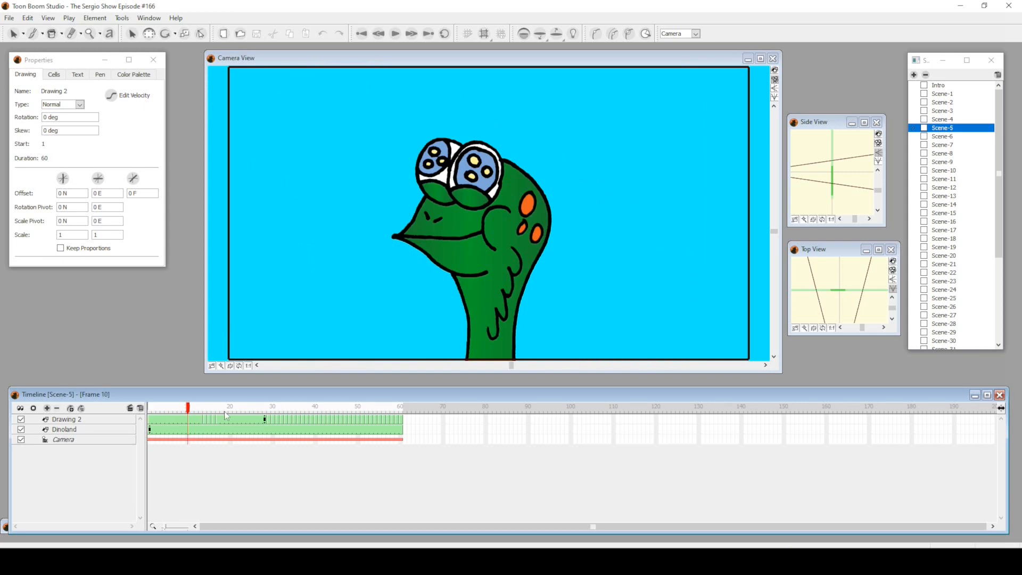
left_click(342, 406)
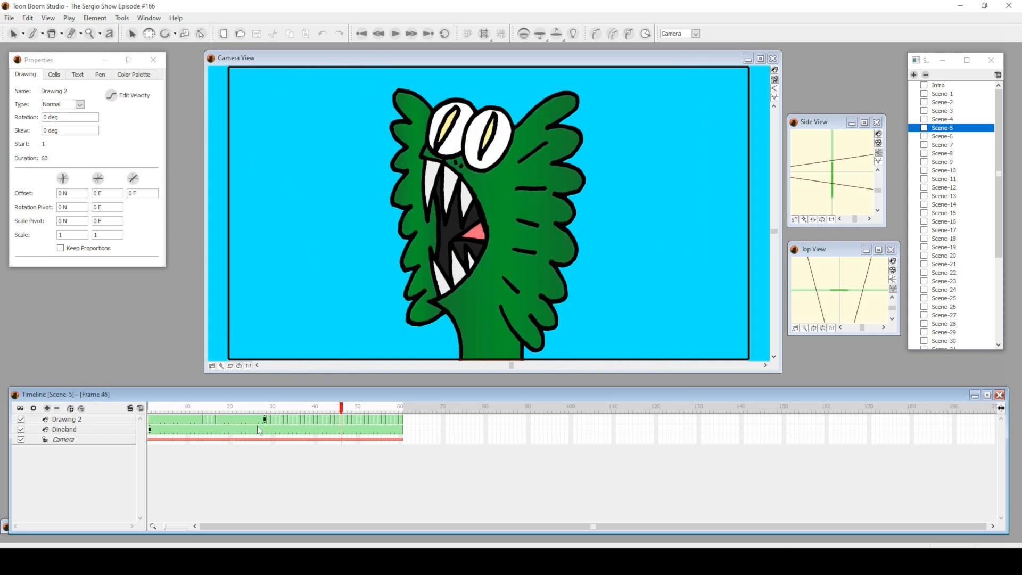
left_click(273, 406)
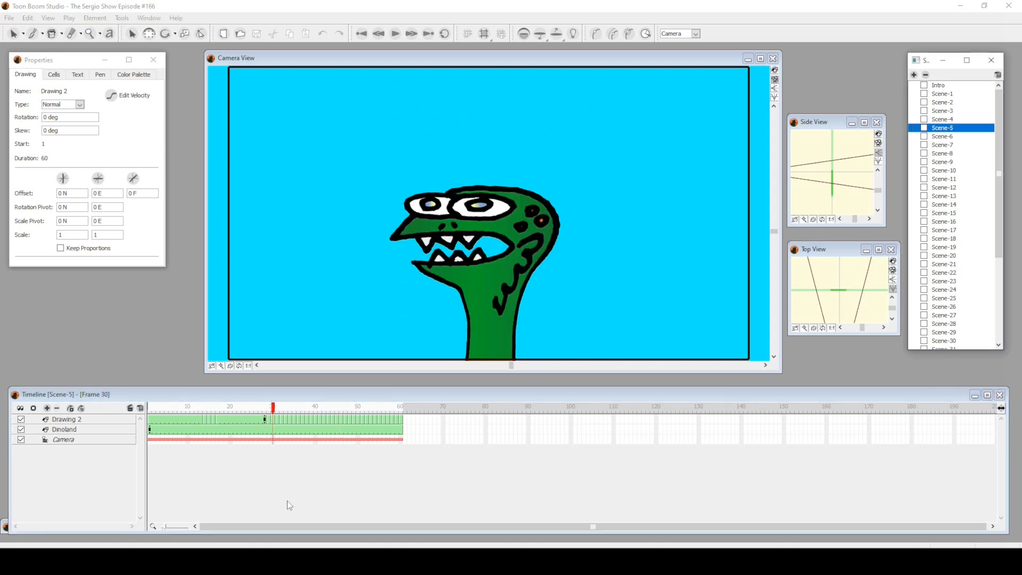
left_click(941, 118)
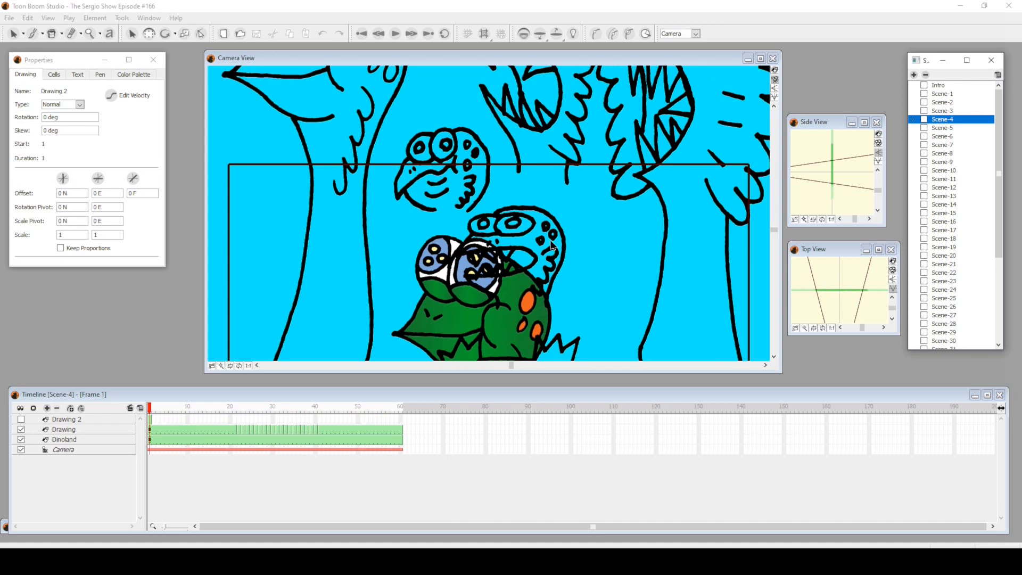
mouse_move(509, 150)
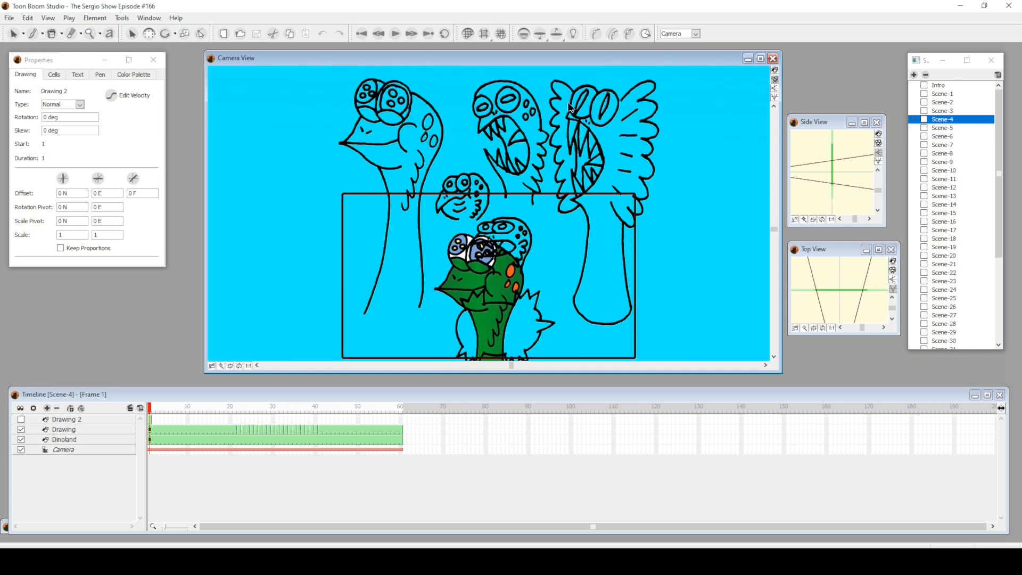
mouse_move(471, 184)
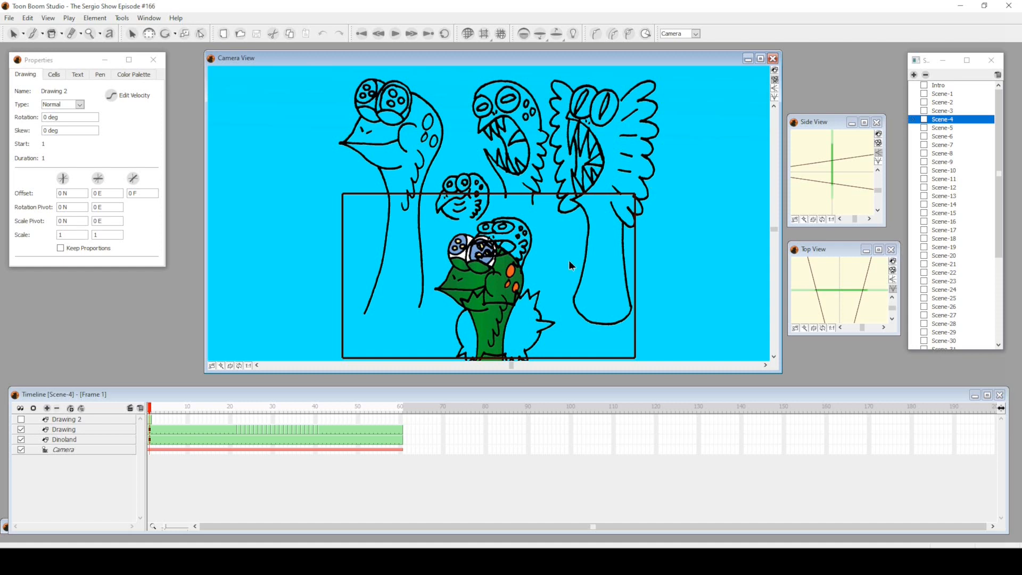
mouse_move(521, 252)
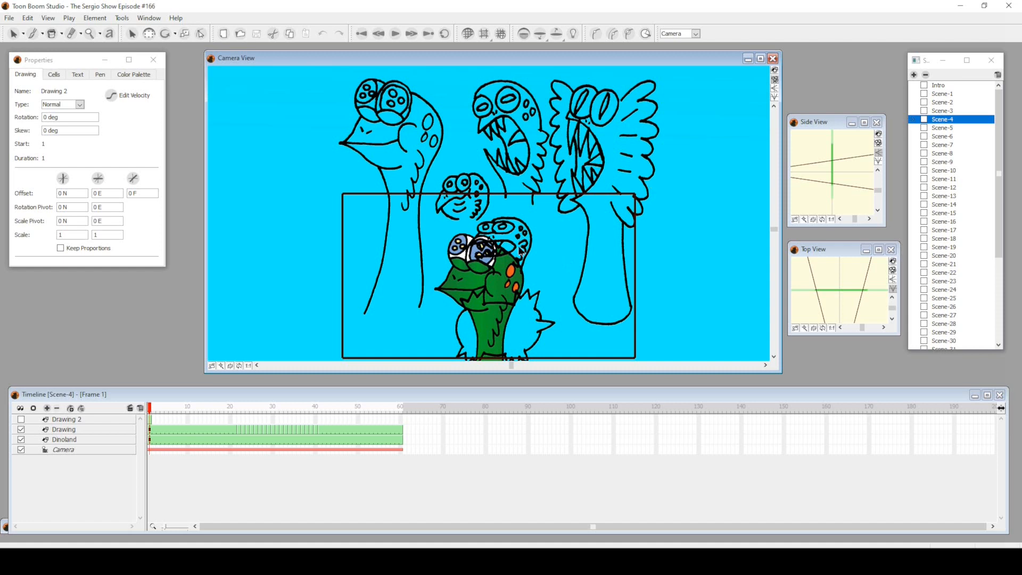
mouse_move(464, 160)
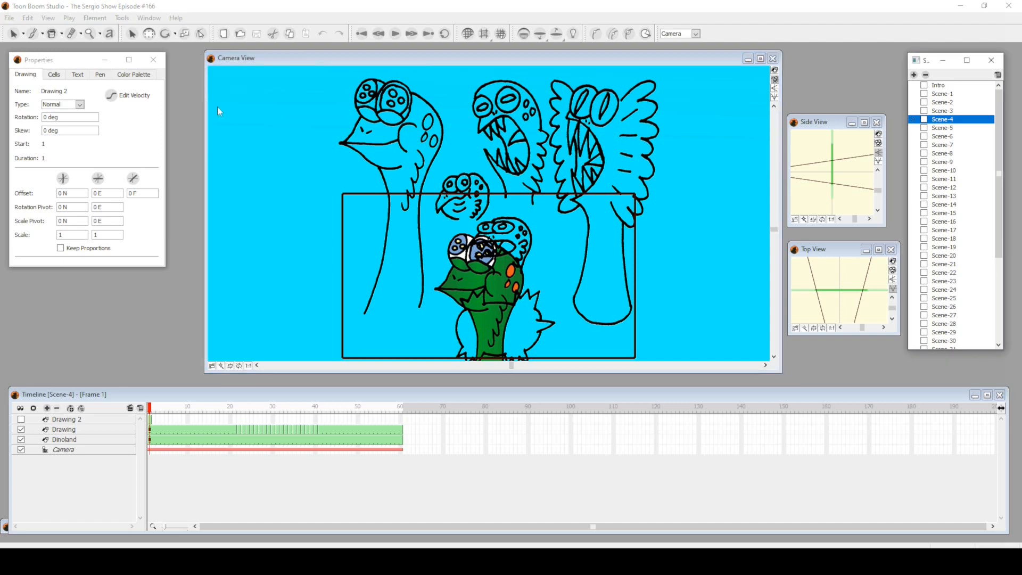
Step: Leave Scene-4's off-frame sketches and reopen Scene-5 at frame 1
left_click(942, 127)
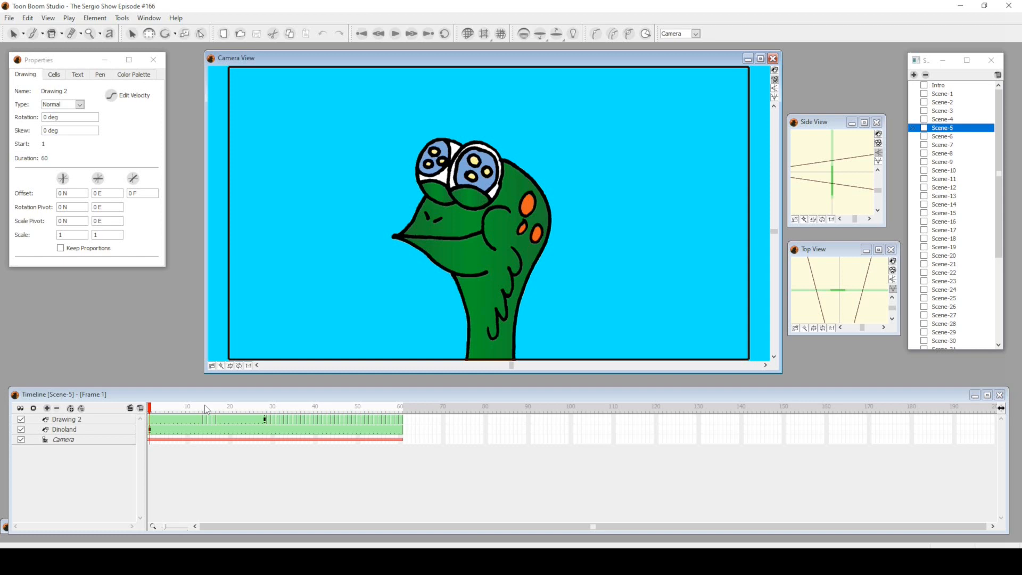
Step: Step through frames 18, 30, 33 and 29, then select the Drawing 2 screaming pose at frame 35
left_click(221, 406)
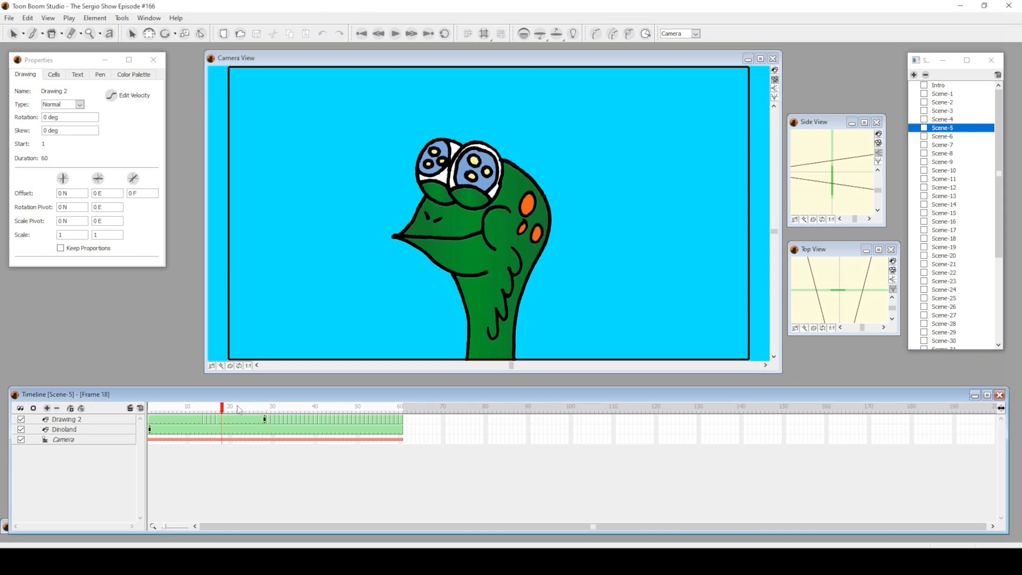
left_click(268, 405)
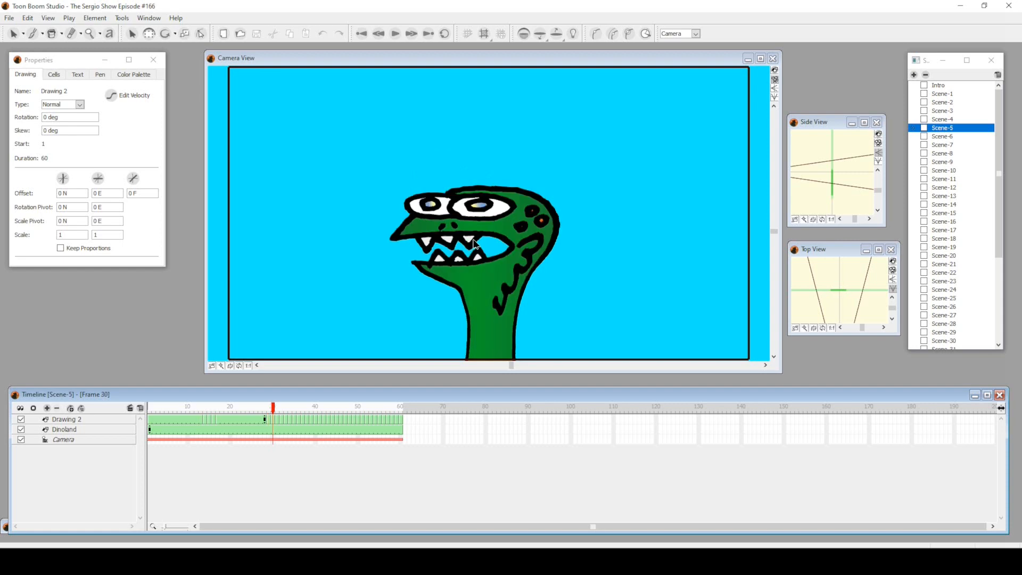
mouse_move(538, 253)
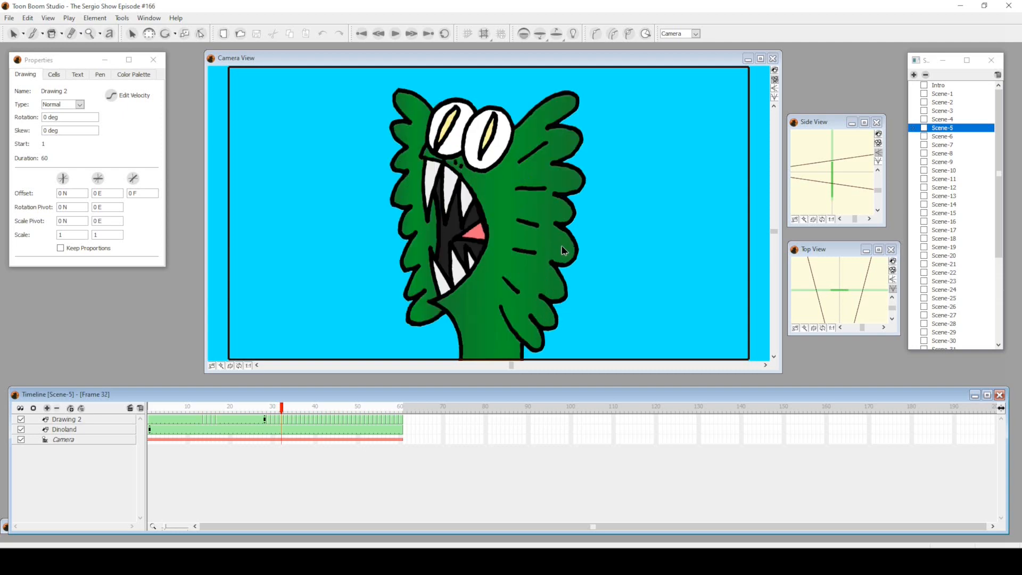
left_click(268, 406)
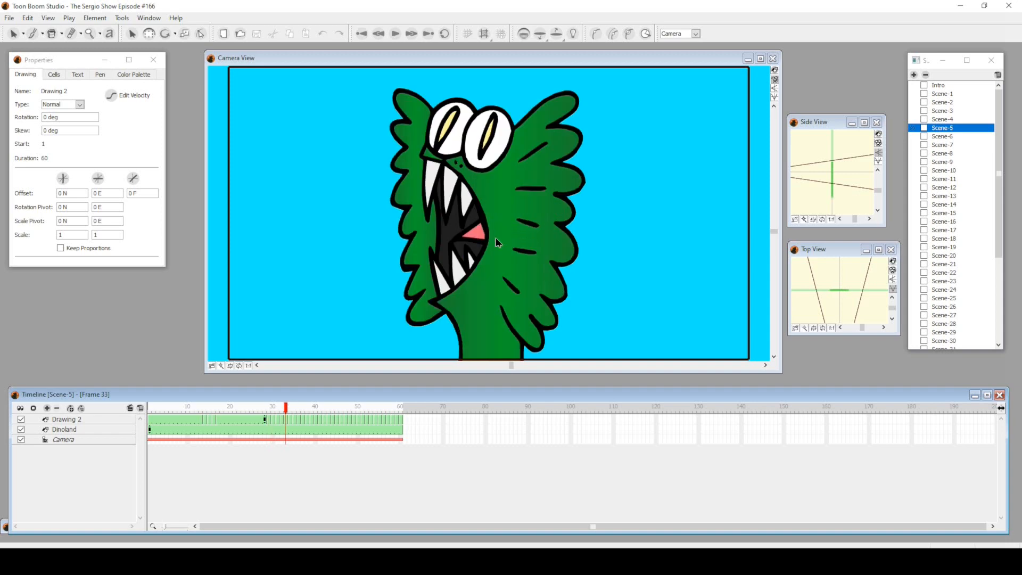
left_click(294, 409)
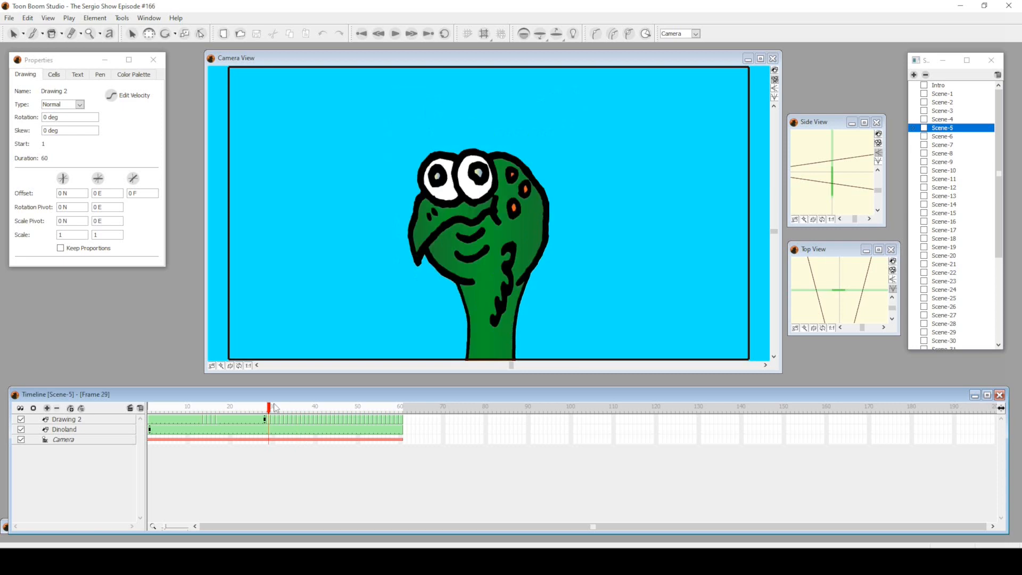
left_click(272, 405)
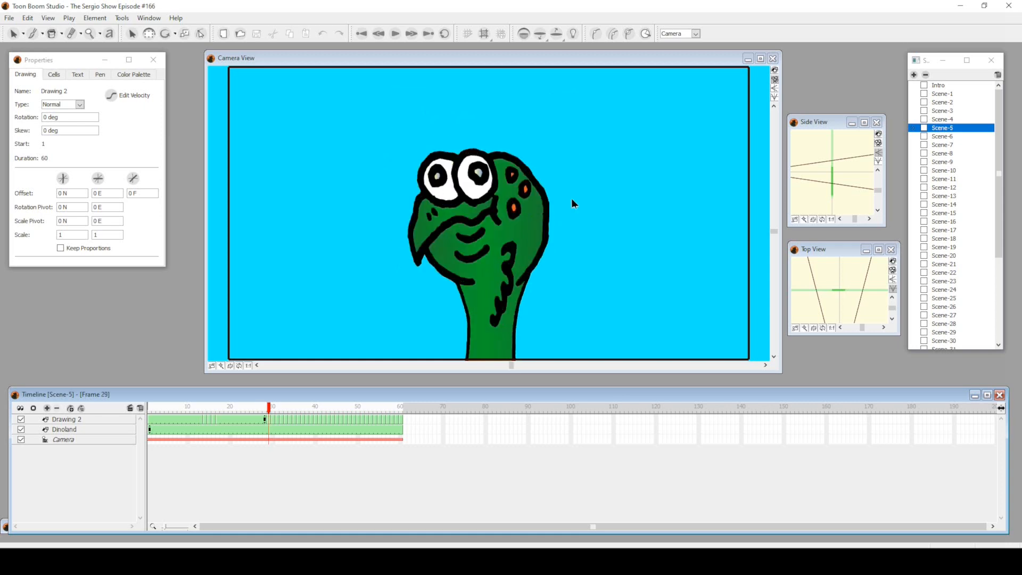
mouse_move(554, 295)
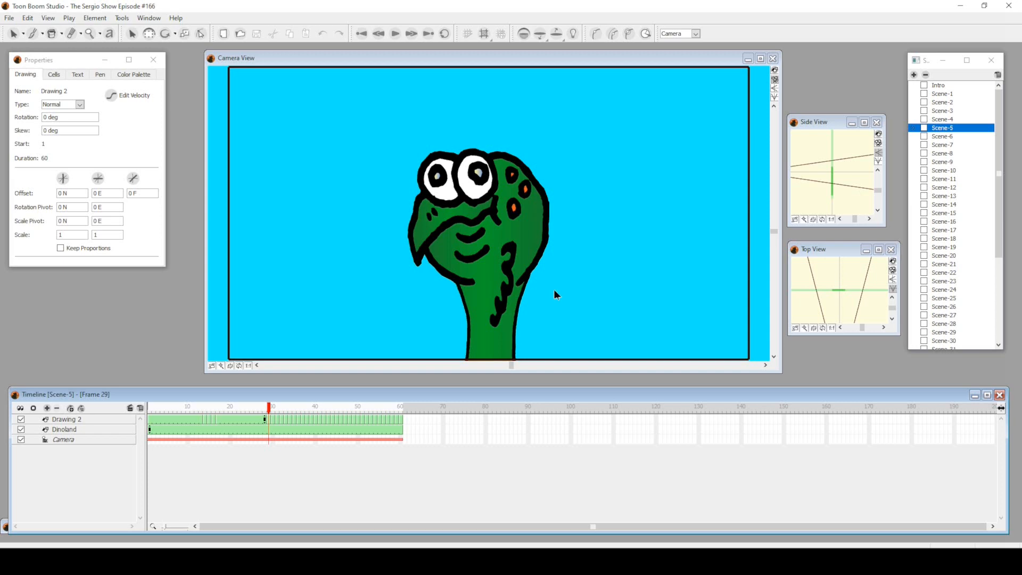
mouse_move(541, 210)
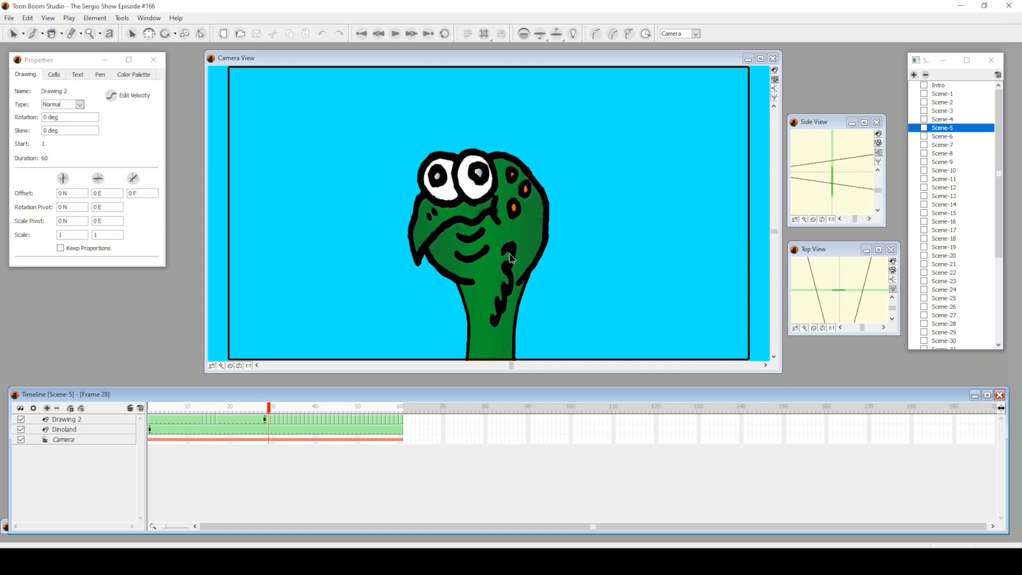
mouse_move(435, 290)
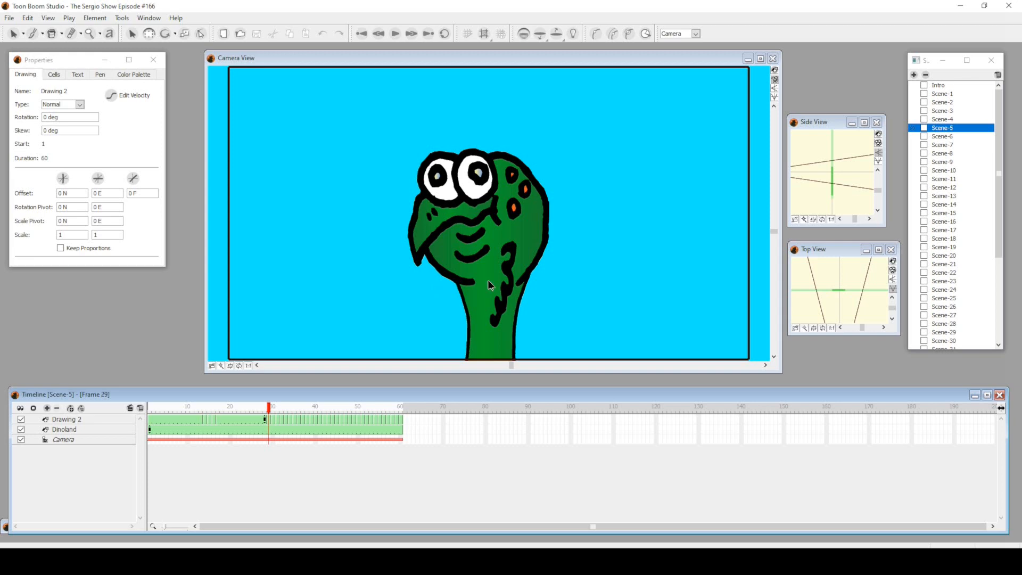
mouse_move(580, 254)
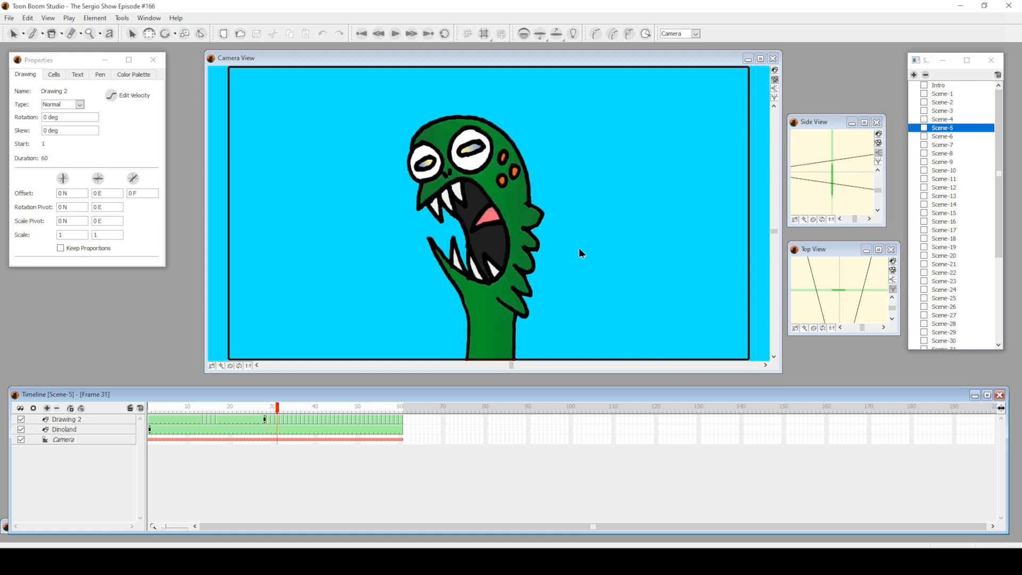
left_click(411, 33)
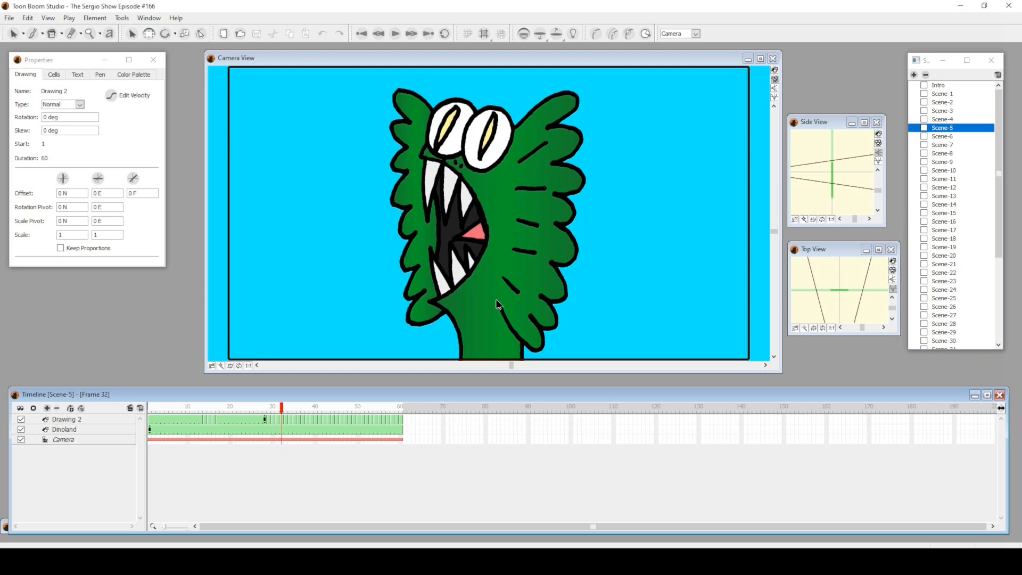
mouse_move(289, 406)
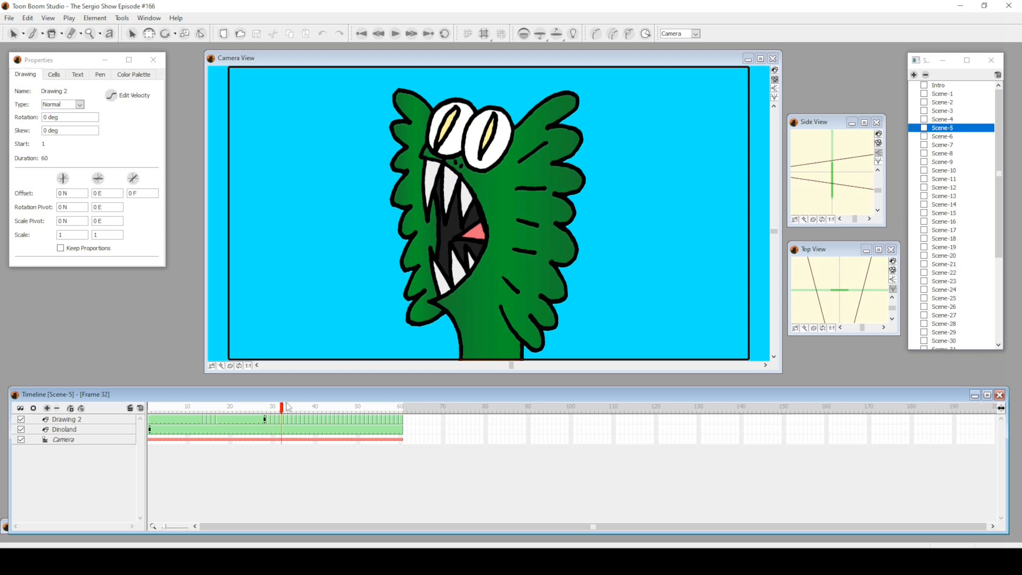
left_click(290, 407)
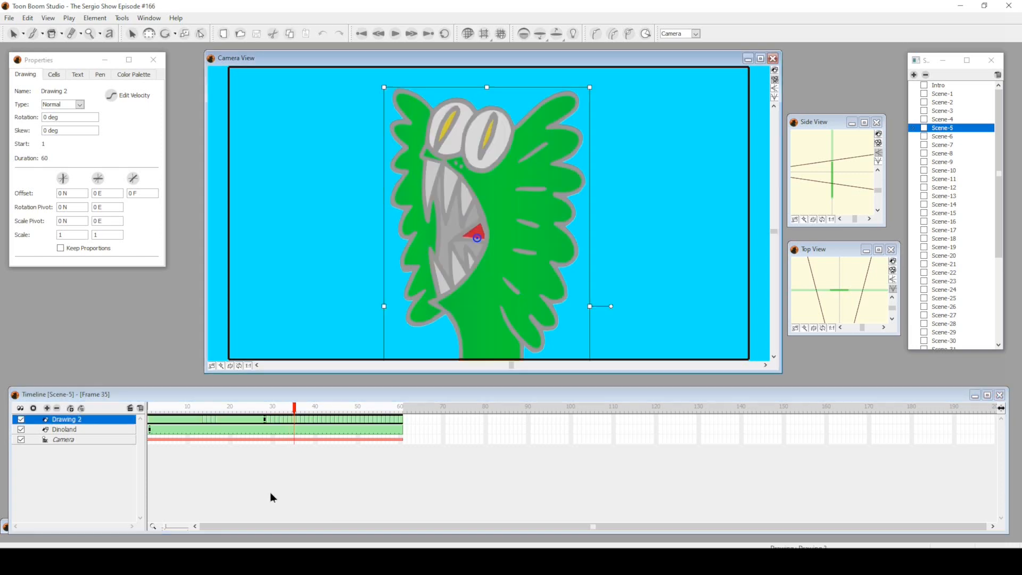
left_click(293, 424)
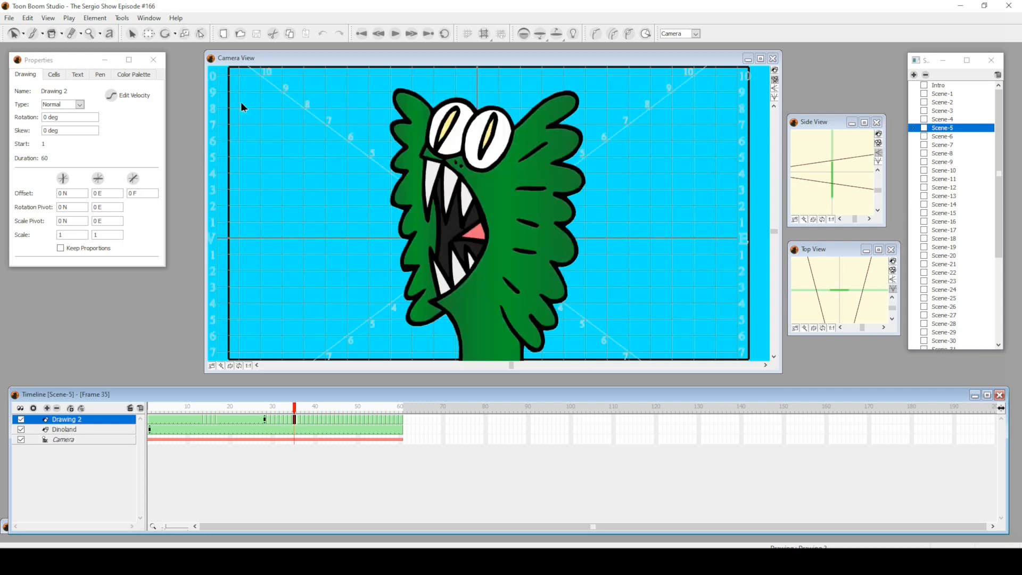
left_click(121, 18)
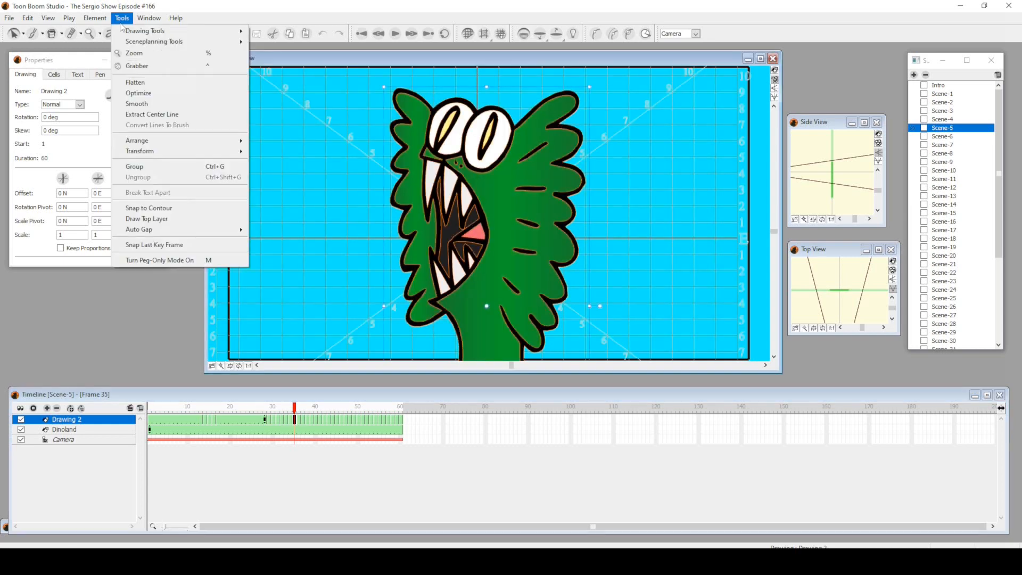
mouse_move(137, 103)
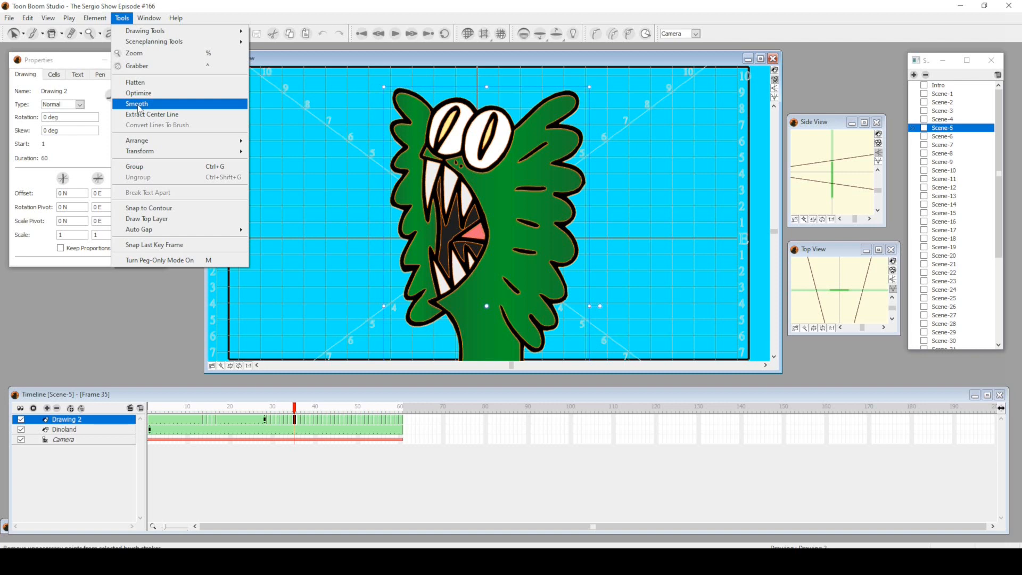
left_click(136, 103)
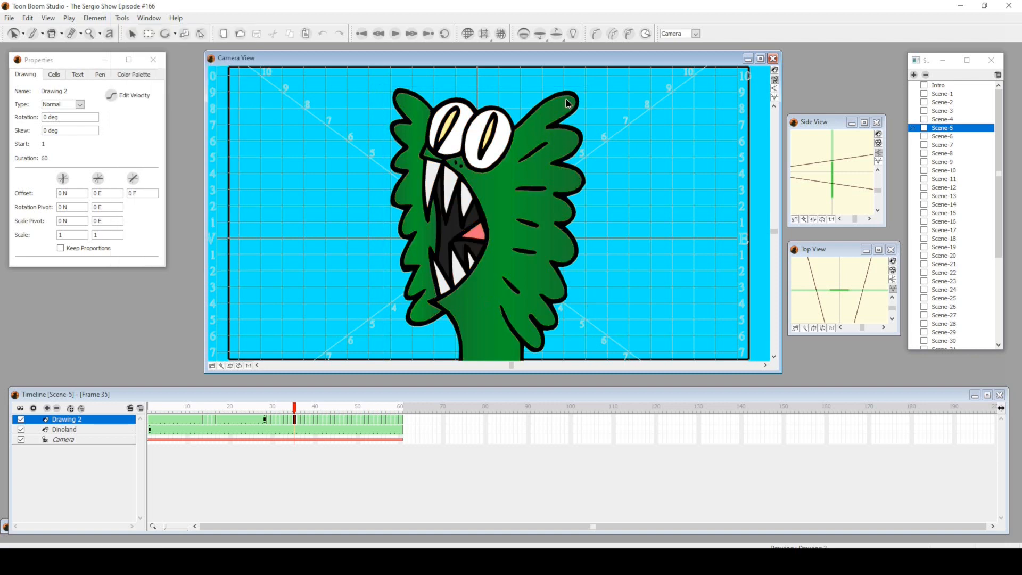
mouse_move(562, 161)
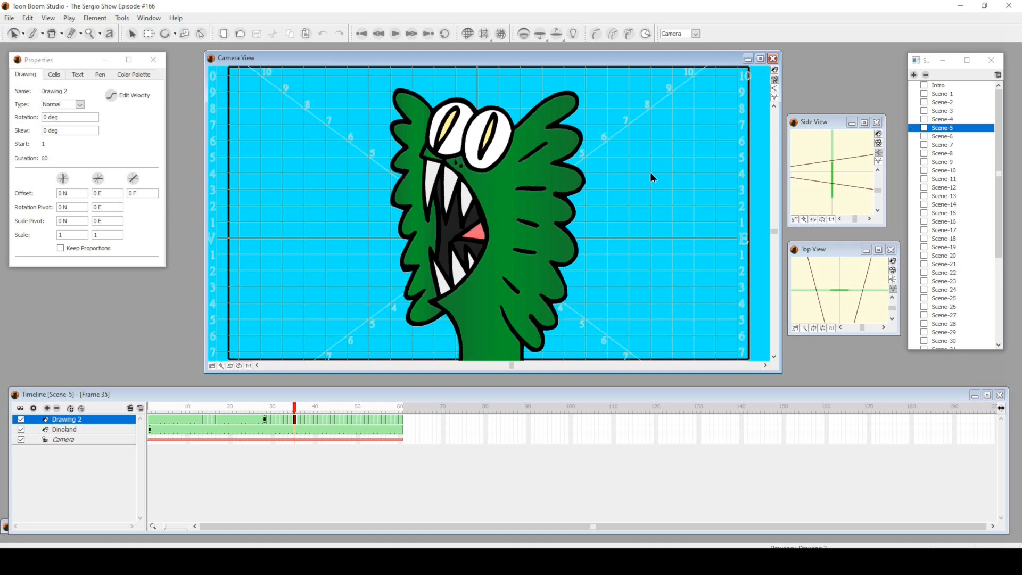
mouse_move(607, 292)
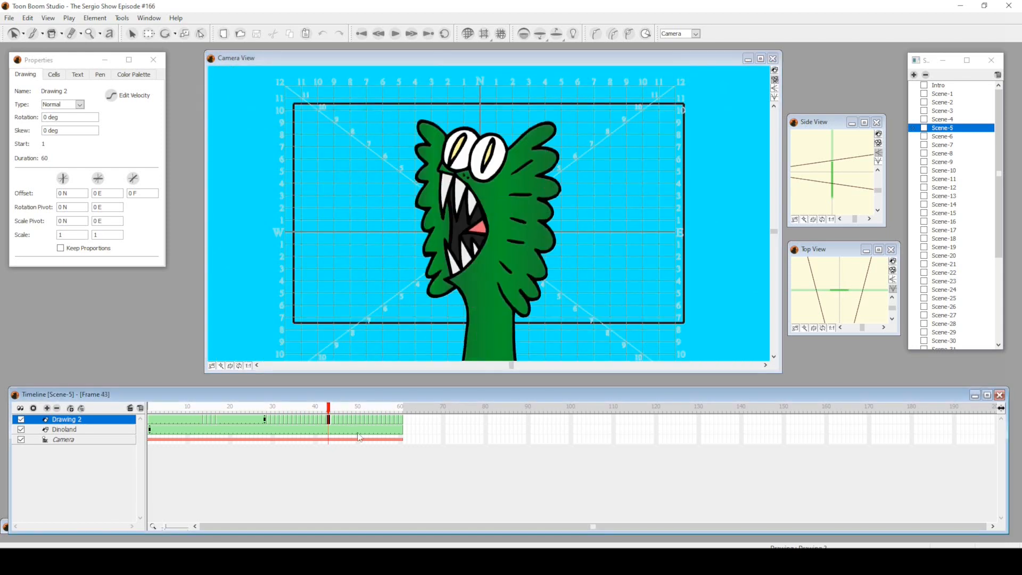
left_click(355, 406)
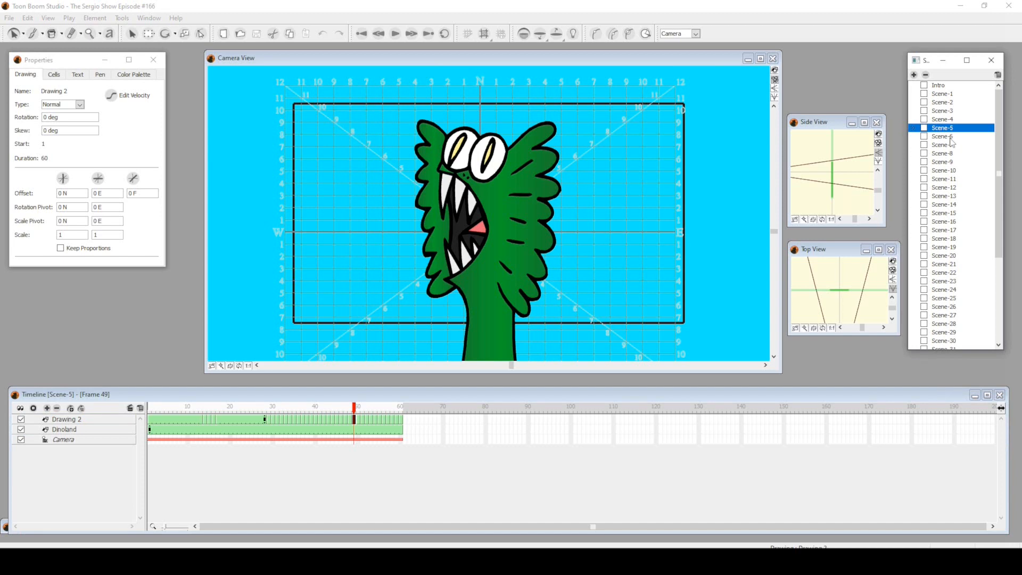
Step: Glance at Scene-6, then scrub Scene-7's T-rex shot through frames 18, 38 and 51
left_click(942, 136)
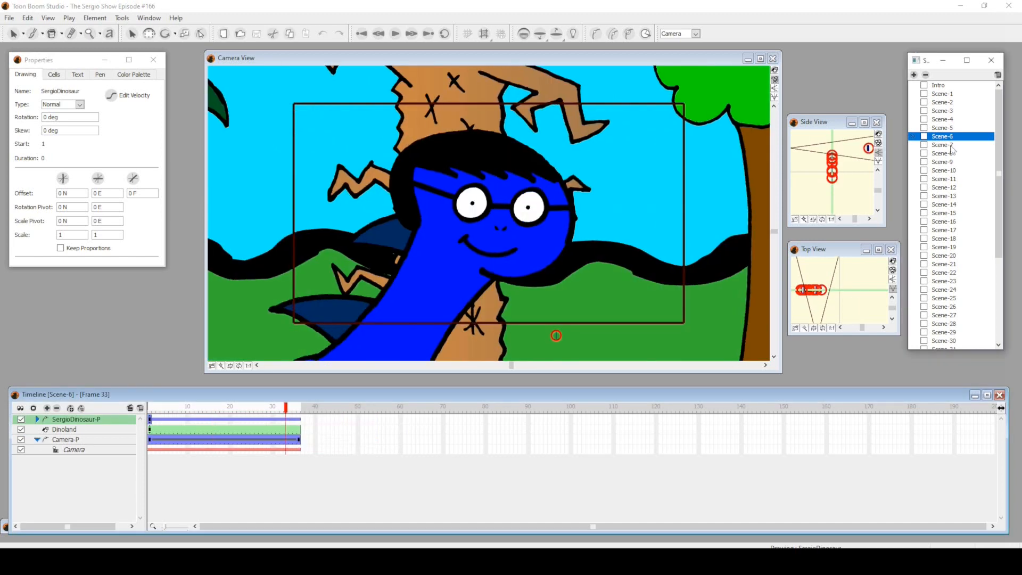
left_click(942, 145)
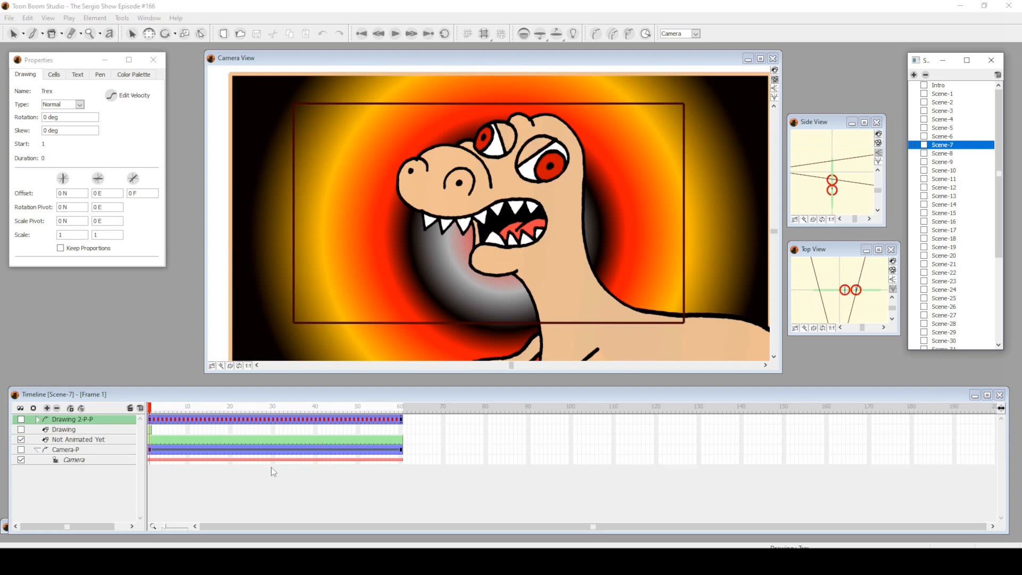
left_click(221, 406)
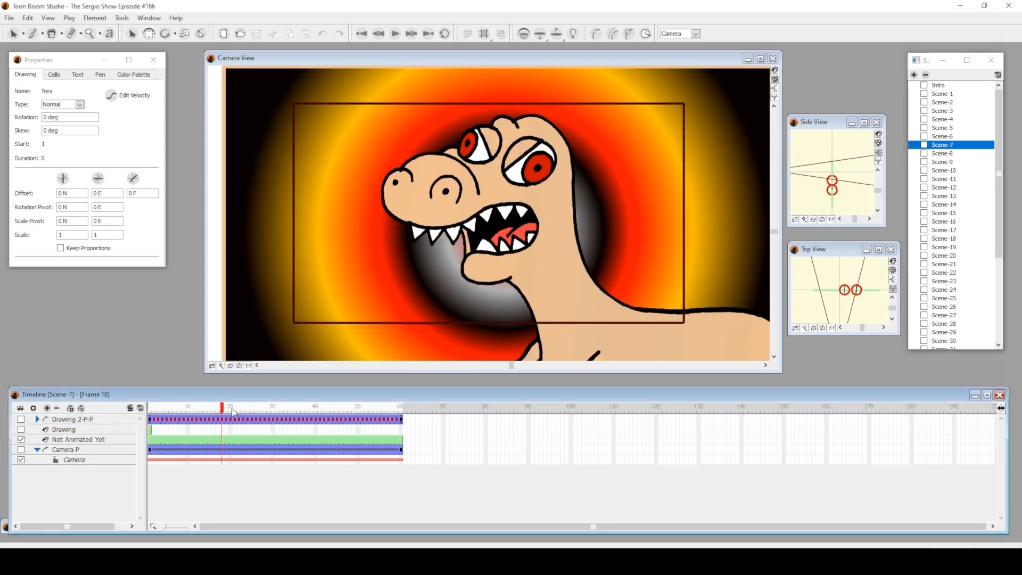
left_click(318, 407)
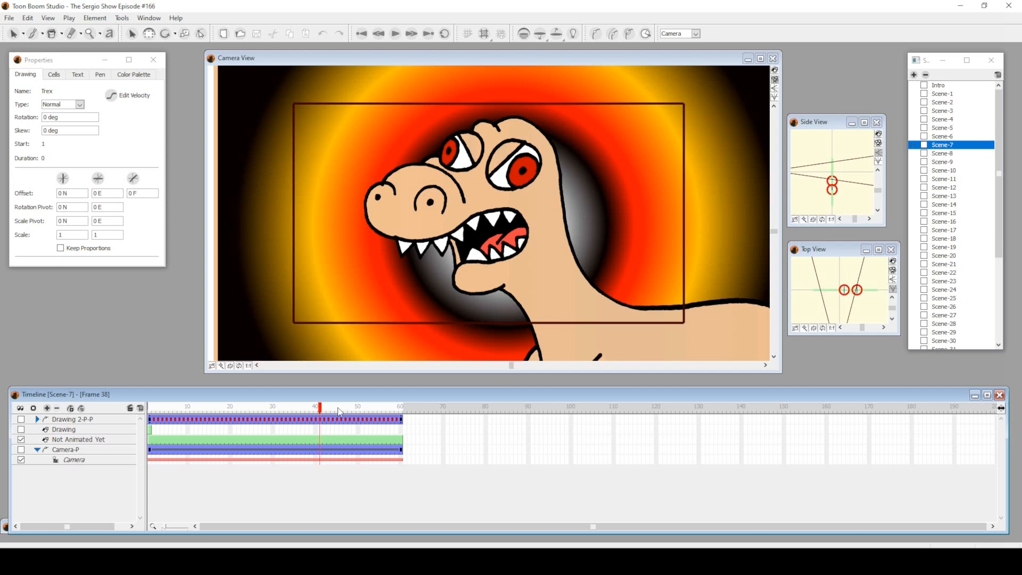
left_click(362, 405)
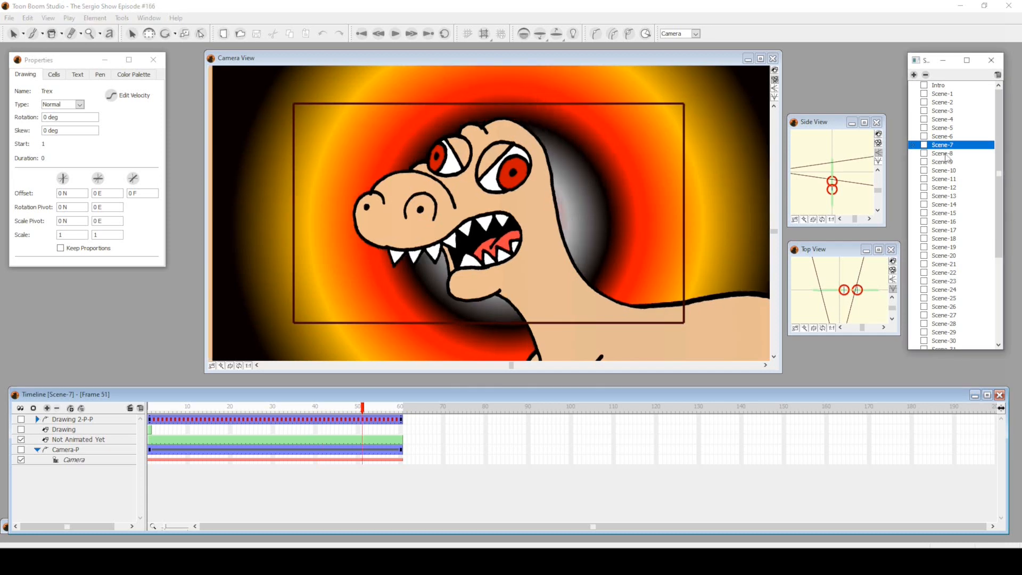
Step: Pass through Scene-8 and land on Scene-9's running T-rex at frame 53
left_click(943, 153)
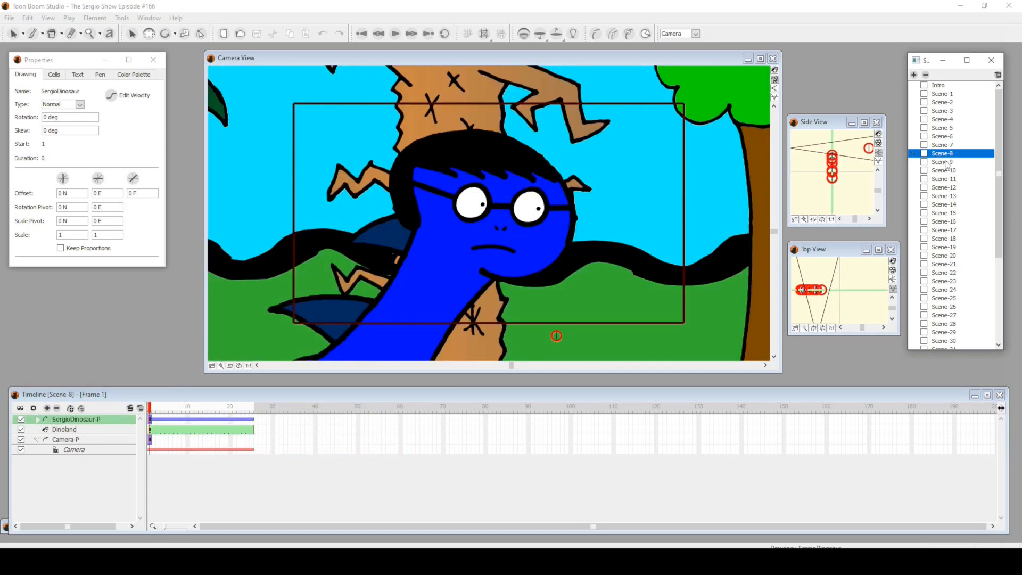
left_click(942, 161)
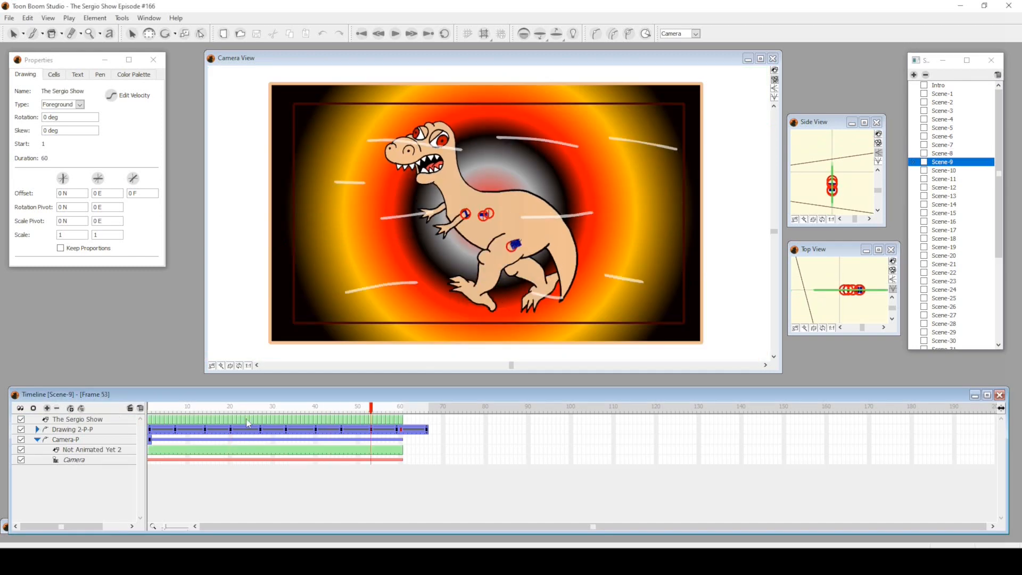
Step: Unfold the Drawing 2-P-P layer to show its nested T-rex part layers
left_click(306, 405)
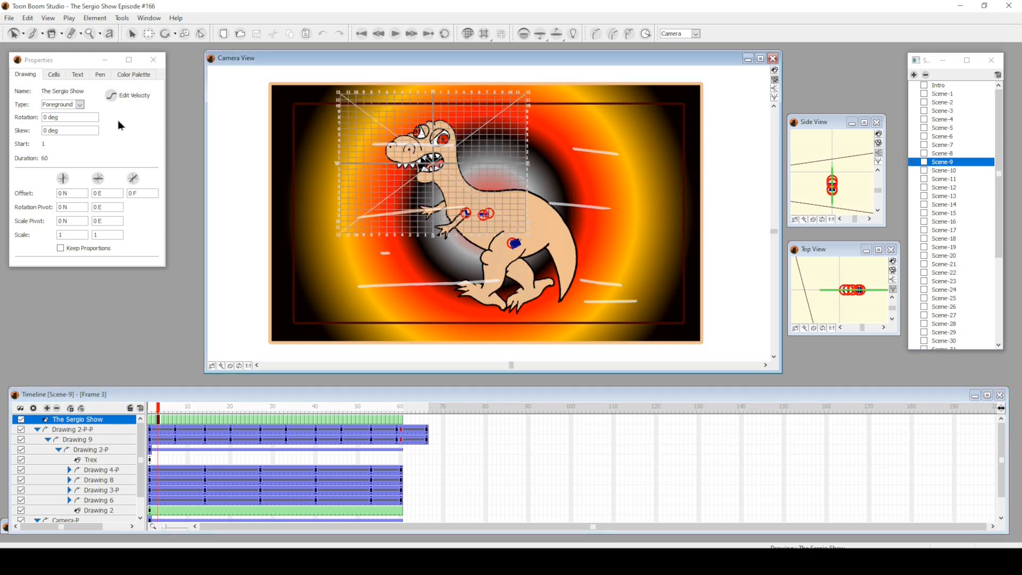
Step: Select the T-rex arm, view its Cells and Color Palette, then scrub the run to frame 54
left_click(129, 59)
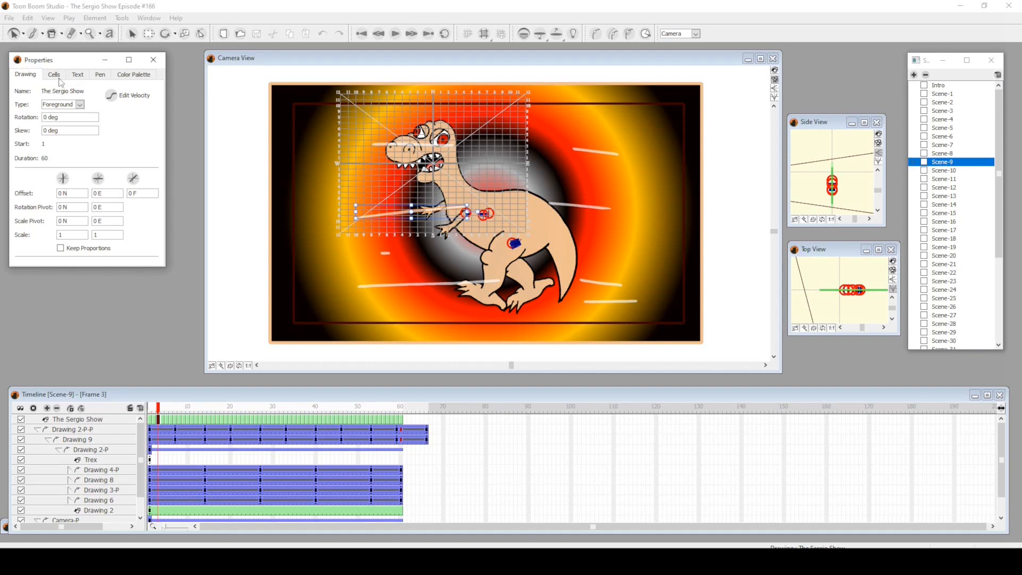
left_click(53, 73)
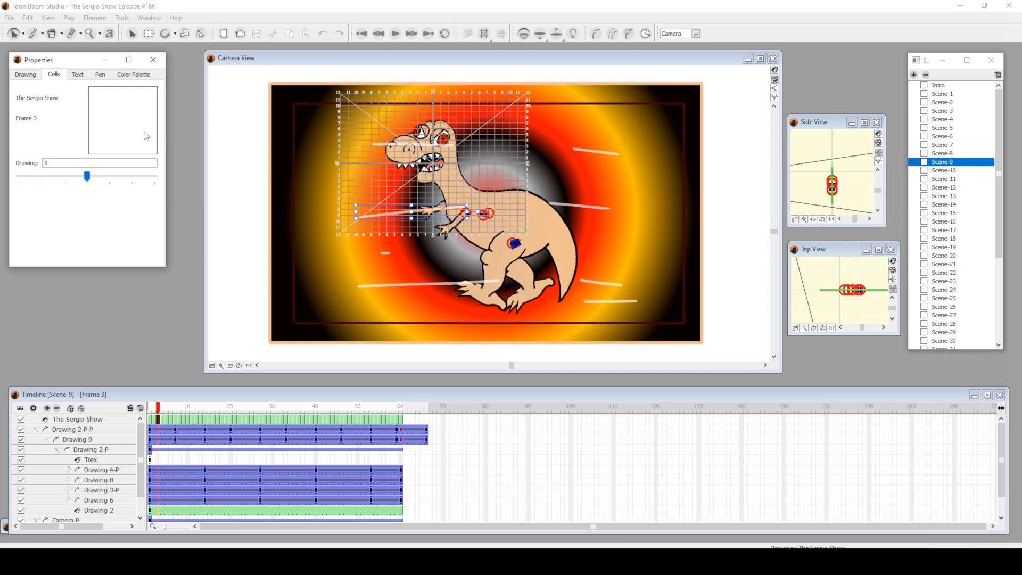
left_click(62, 33)
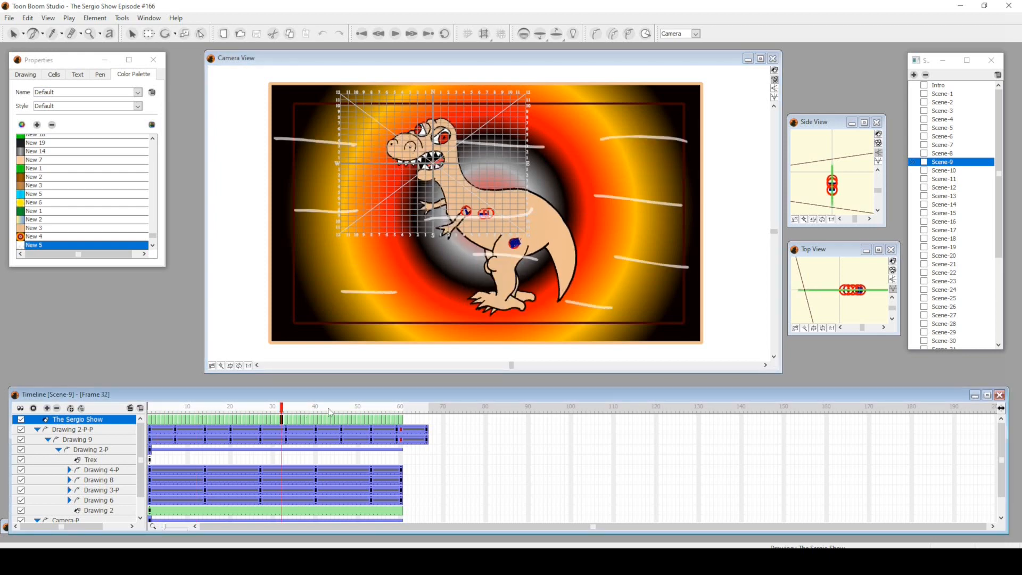
left_click(375, 407)
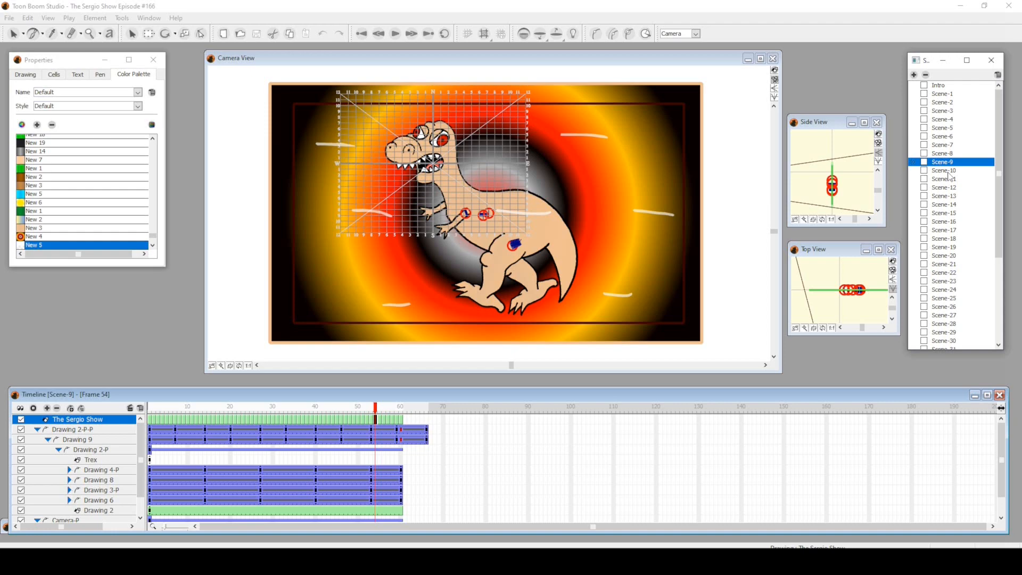
Step: Review Scene-10, play the Scene-11 T-rex close-up, and land on Scene-12's forest run
left_click(943, 170)
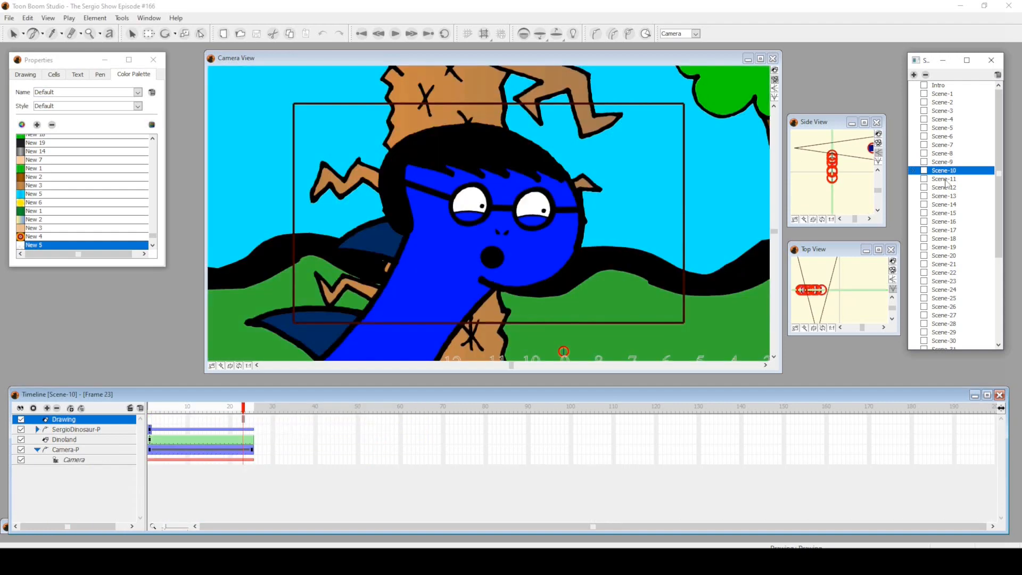
left_click(943, 179)
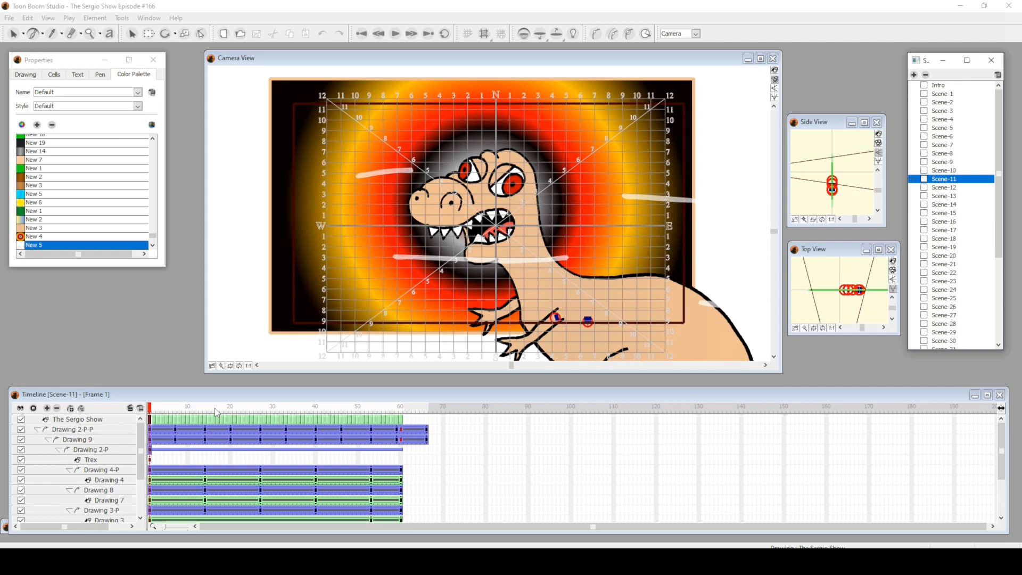
left_click(361, 406)
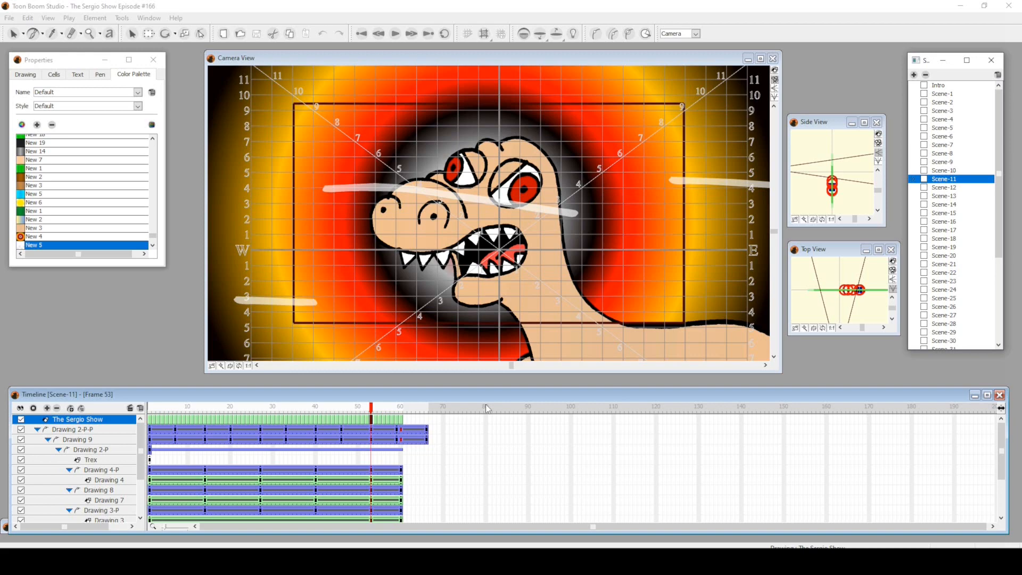
left_click(944, 188)
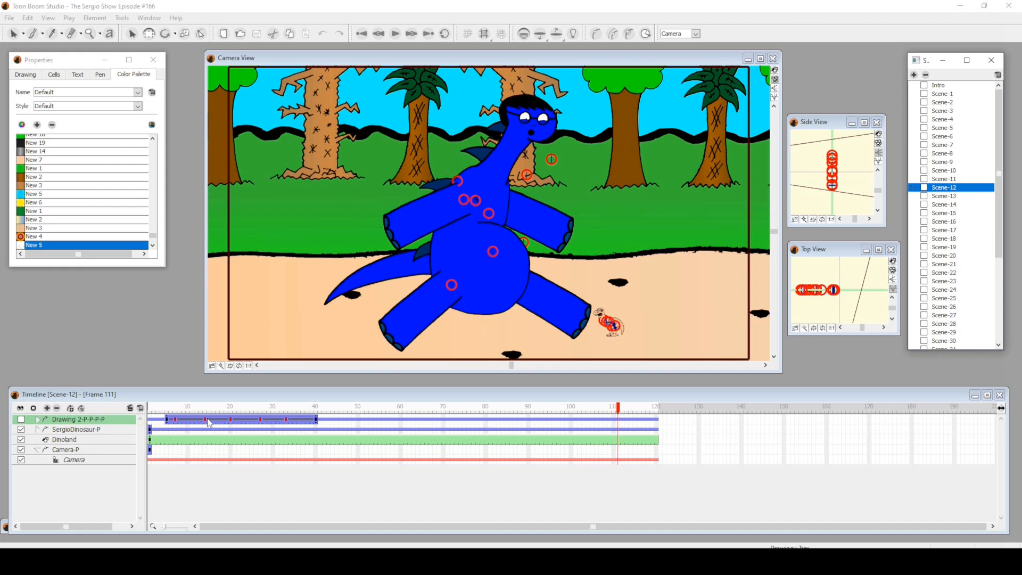
Step: Step through Scene-13 and Scene-14, ending on Scene-15's angry yellow snake close-up
left_click(944, 196)
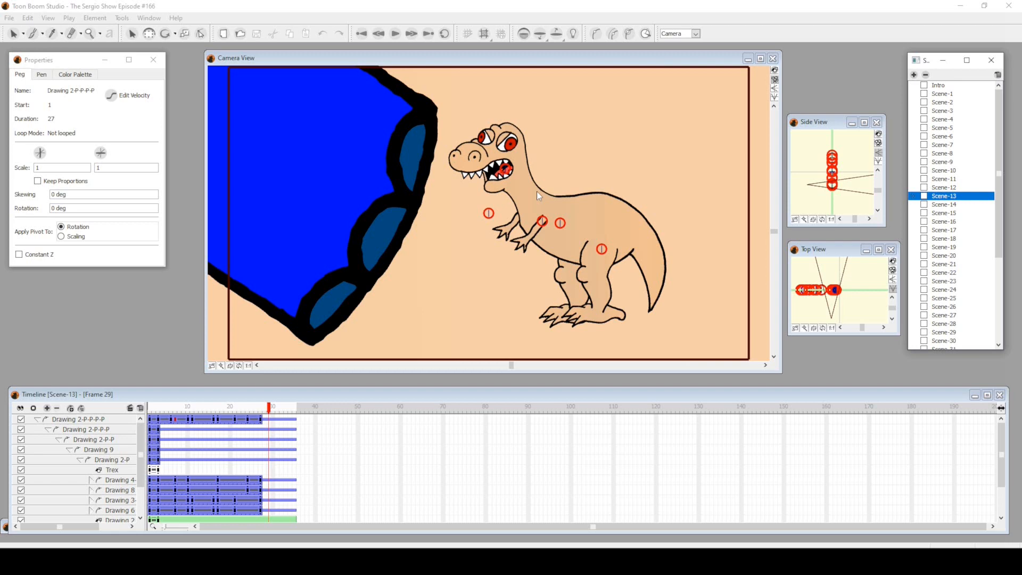
left_click(943, 204)
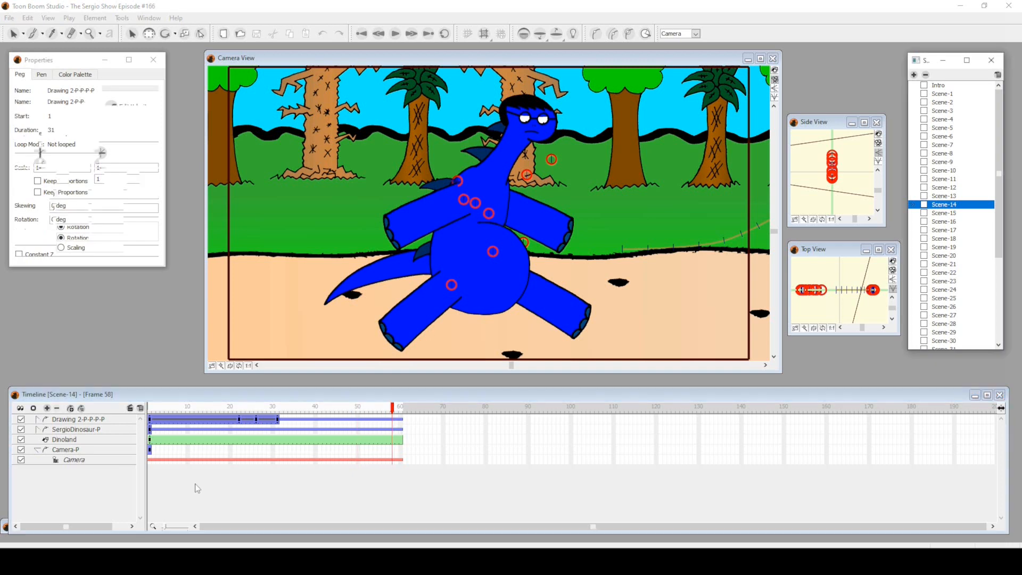
left_click(944, 213)
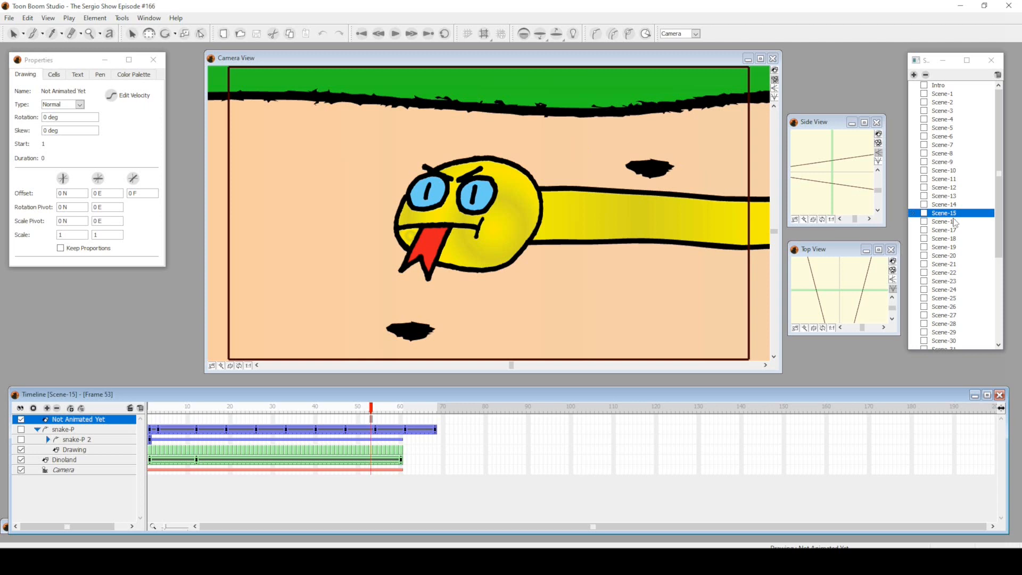
mouse_move(564, 247)
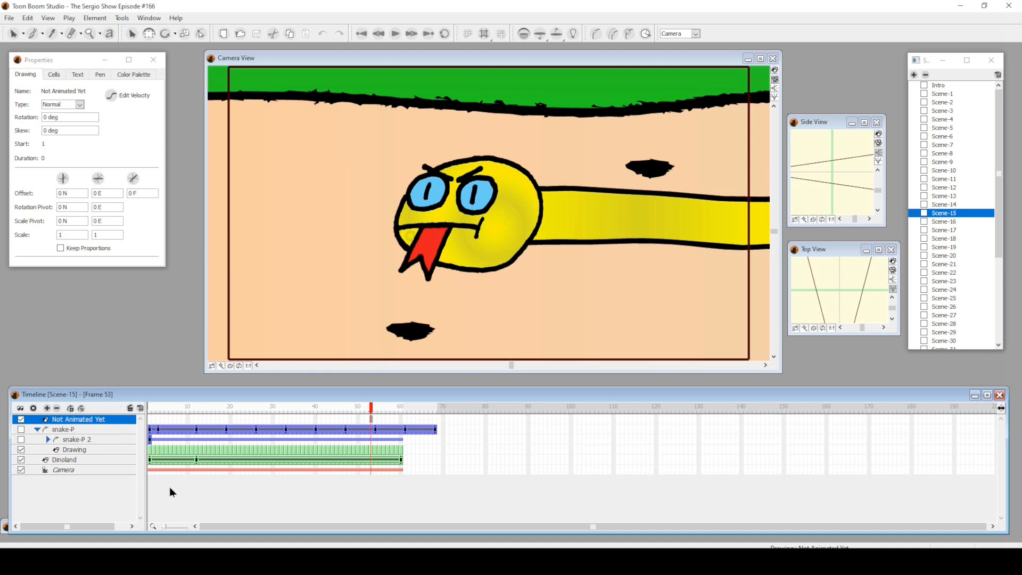
Step: Select the snake's body drawing to view its cell details, then move on to Scene-16
left_click(179, 406)
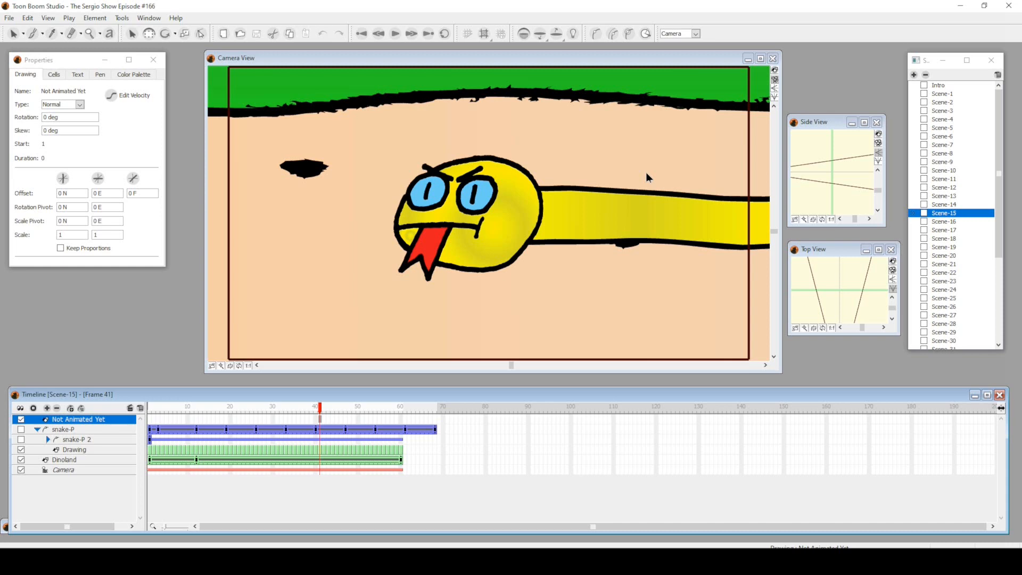
left_click(73, 449)
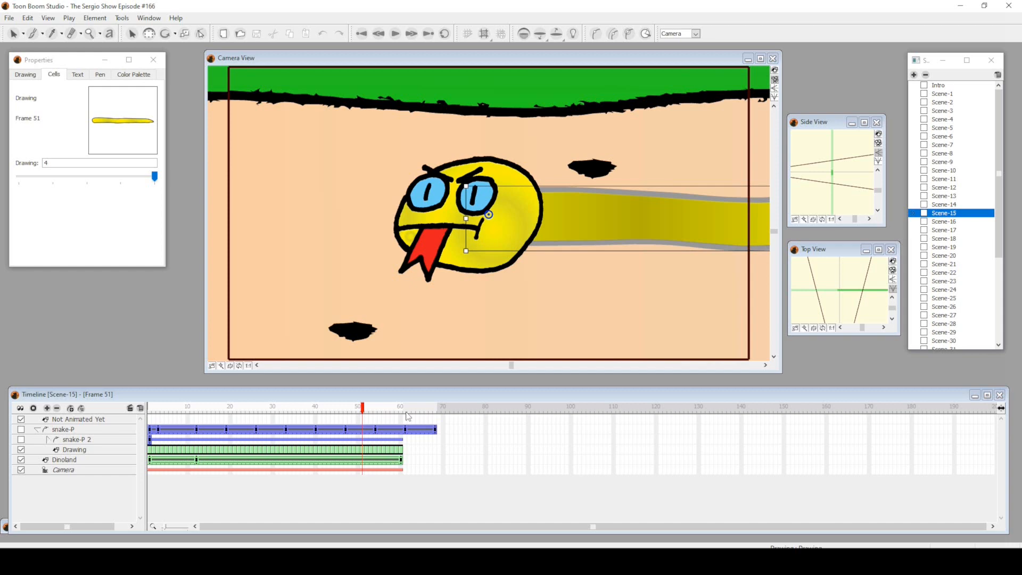
left_click(943, 222)
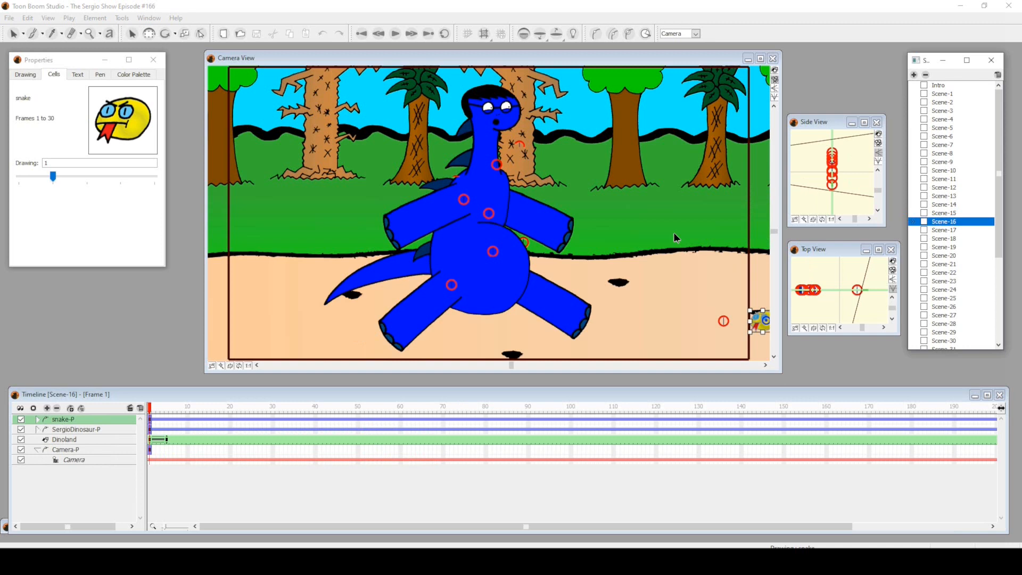
mouse_move(170, 417)
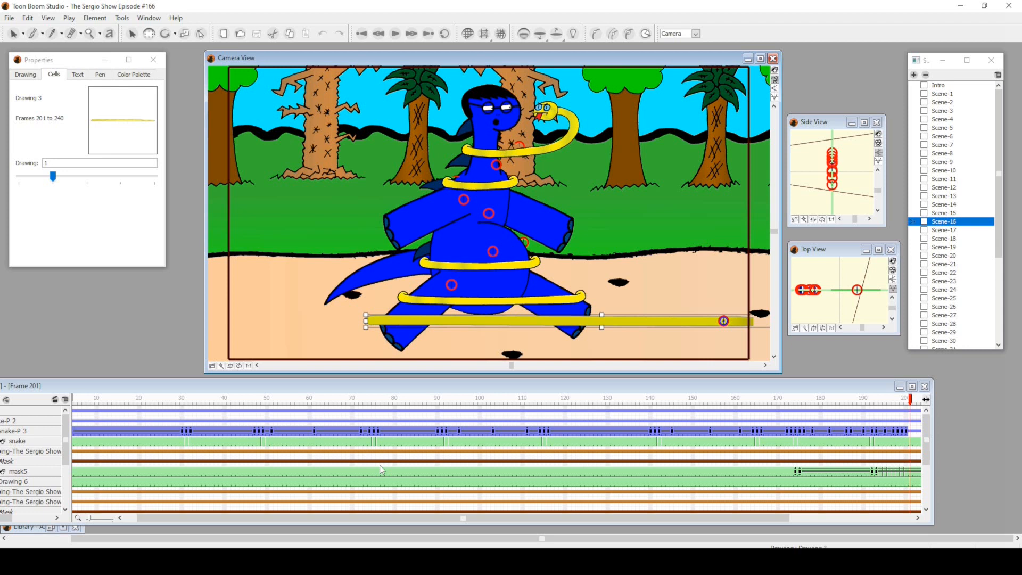
Step: Inspect the snake-P 3 peg at frame 177, then switch to Scene-17's snake-in-mouth close-up
left_click(356, 397)
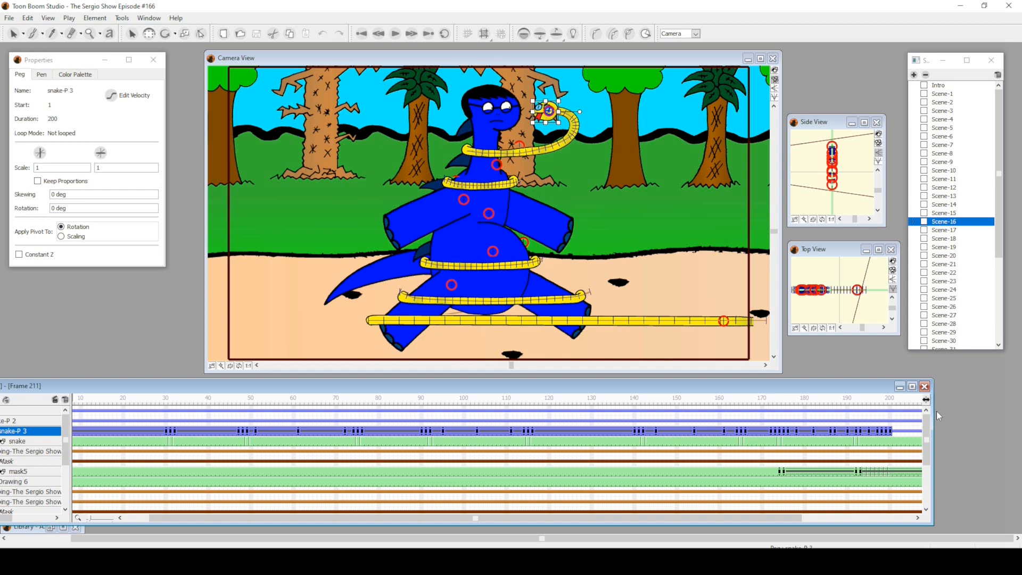
scroll("right", 3)
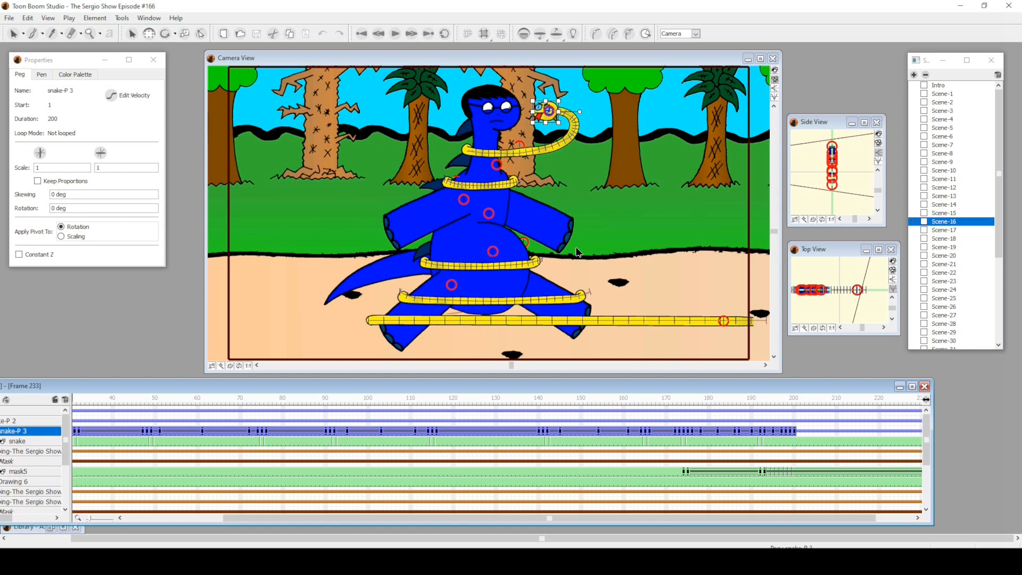
left_click(696, 397)
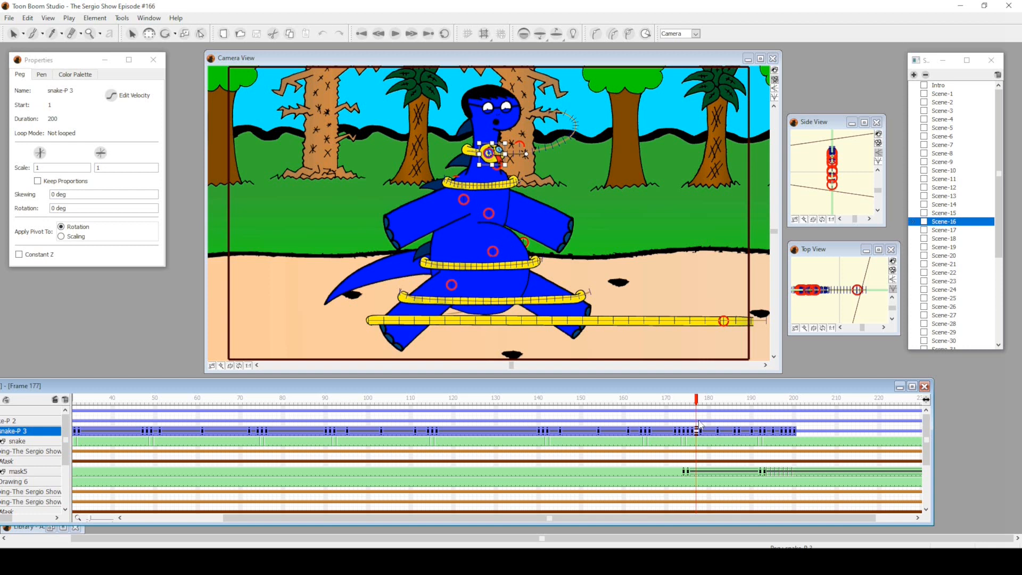
left_click(704, 398)
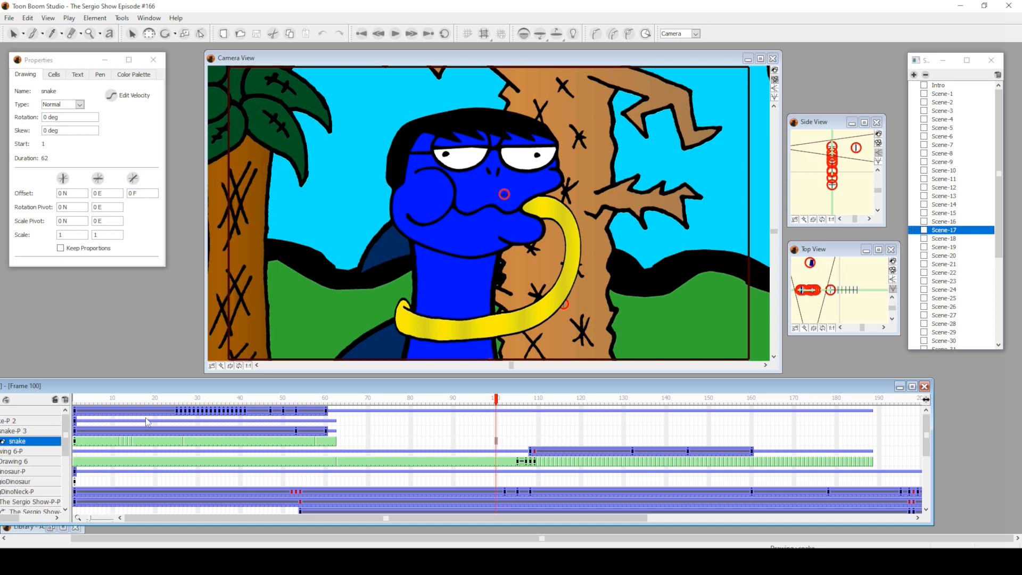
Step: Check Drawing 6 at frames 178 and 265 of Scene-17, then move to Scene-18's green bush
left_click(655, 403)
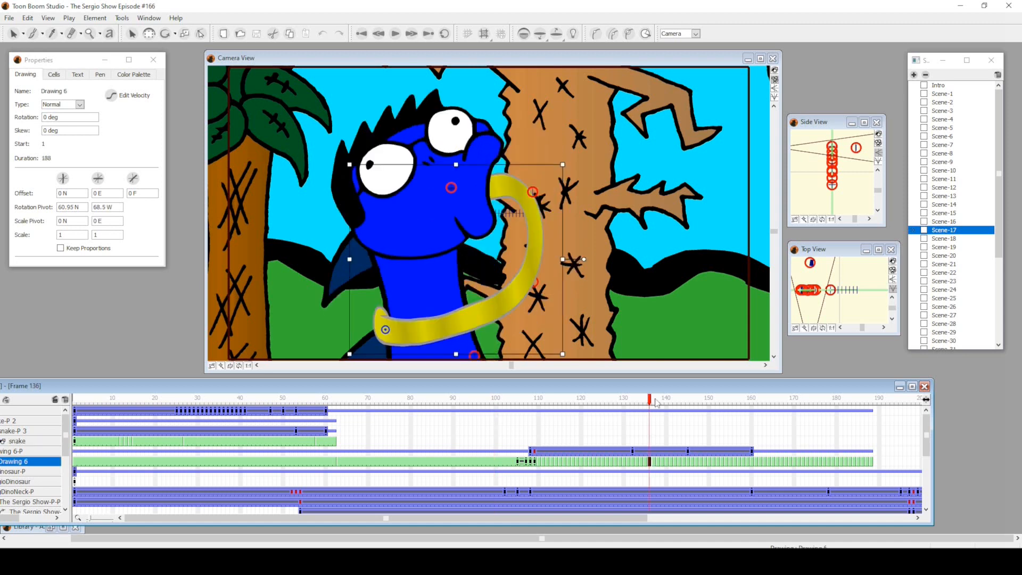
left_click(668, 398)
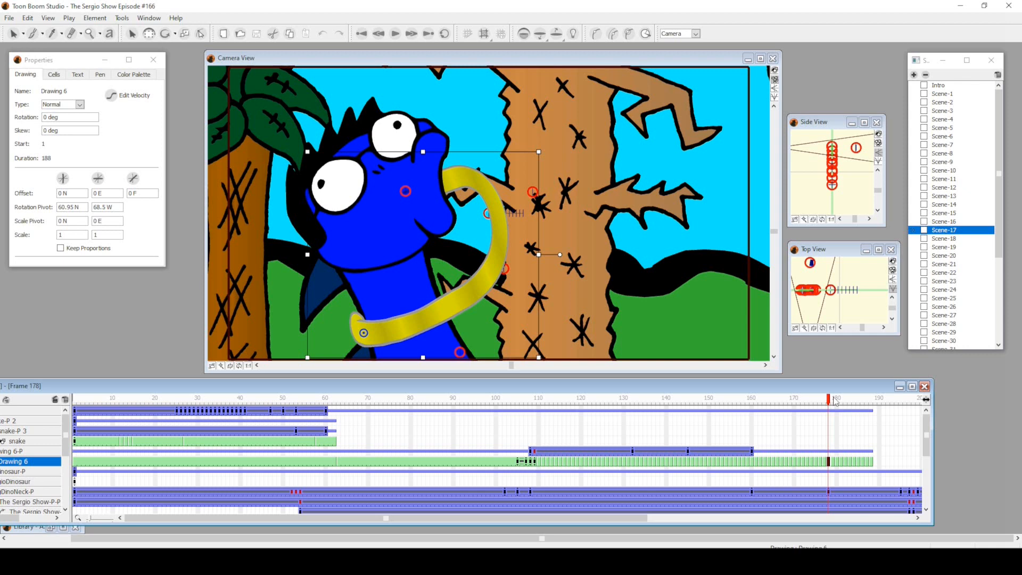
left_click(834, 401)
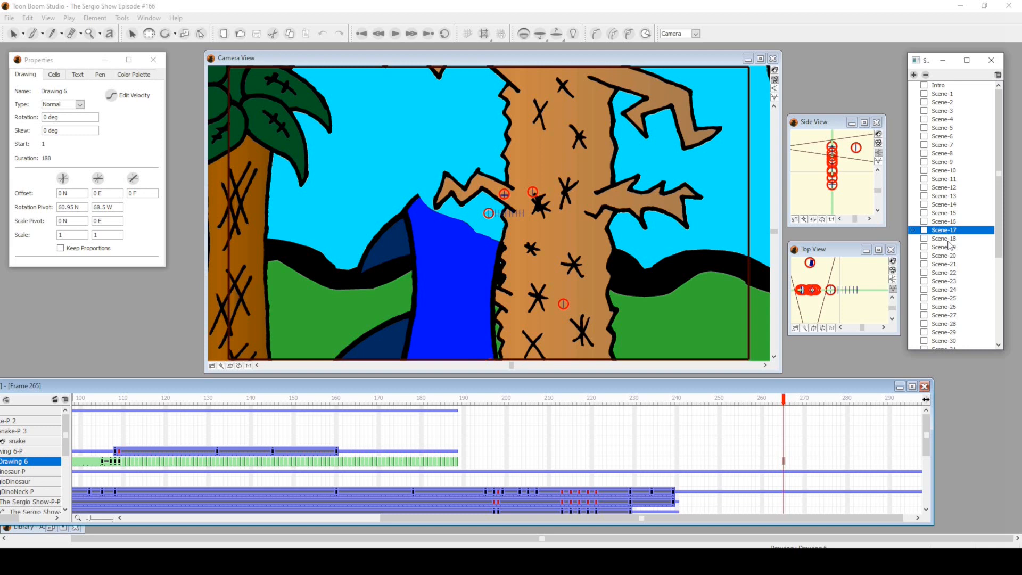
left_click(944, 237)
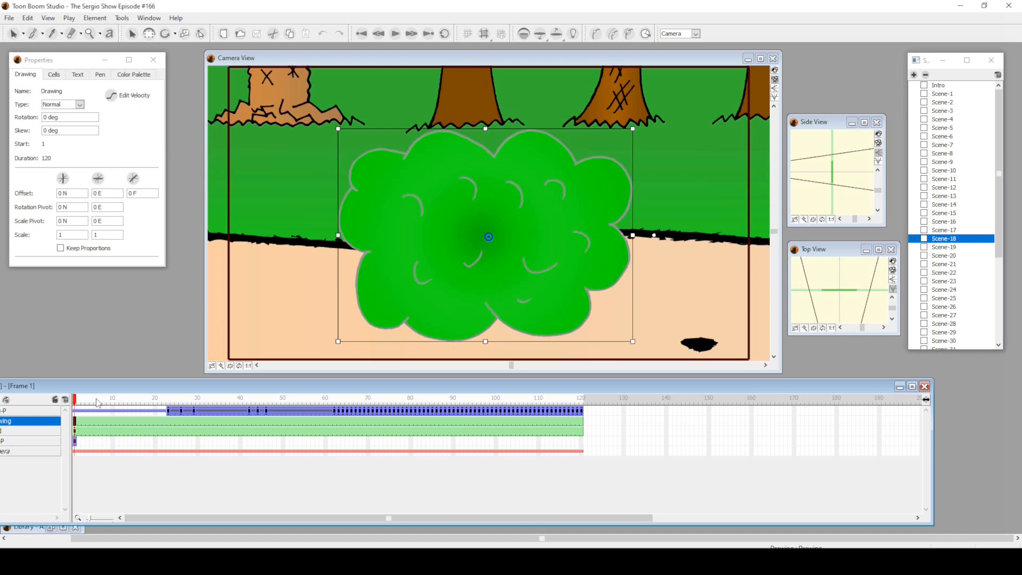
Step: Scrub Scene-18 to frames 70 and 104, then switch to Scene-19's peeking green dinosaur
left_click(368, 410)
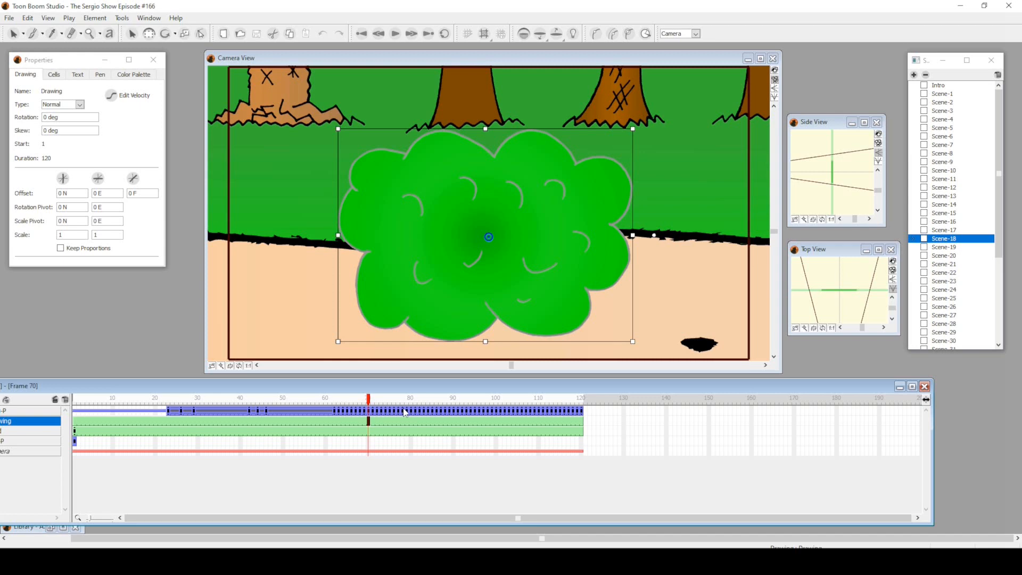
left_click(513, 397)
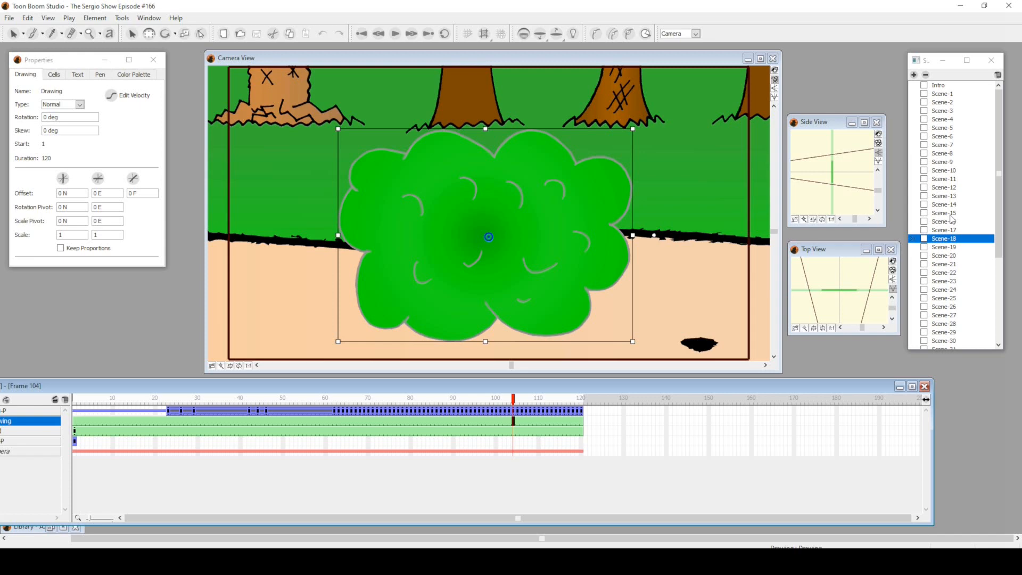
left_click(943, 247)
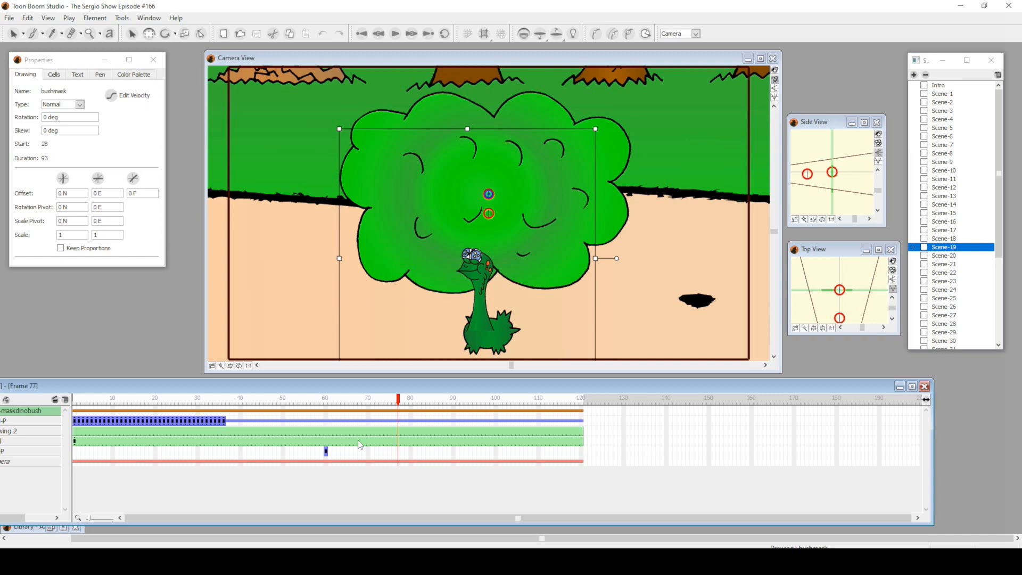
Step: Advance Scene-19 to frame 80, then switch to Scene-20's large grey rock
left_click(409, 407)
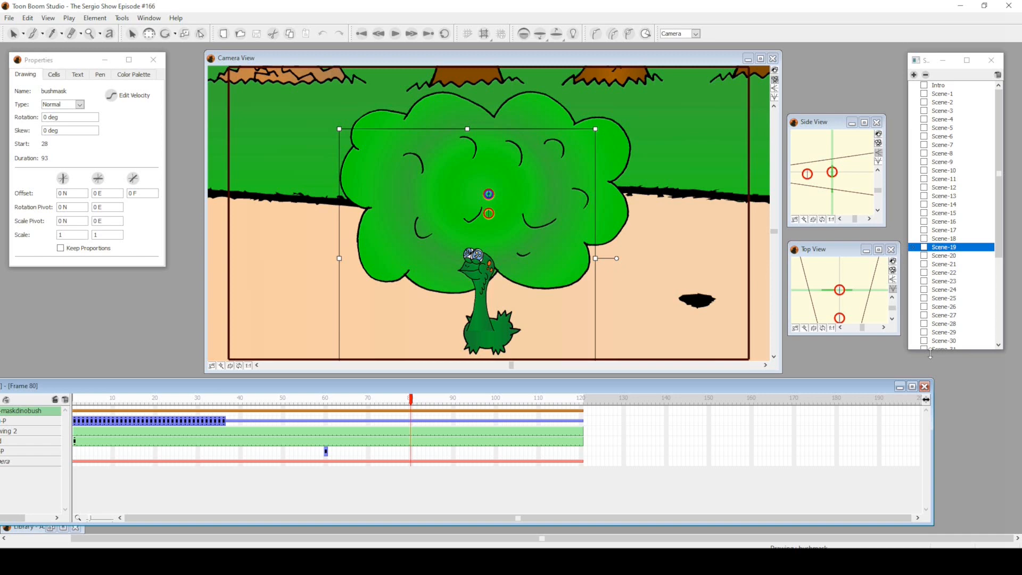
left_click(943, 255)
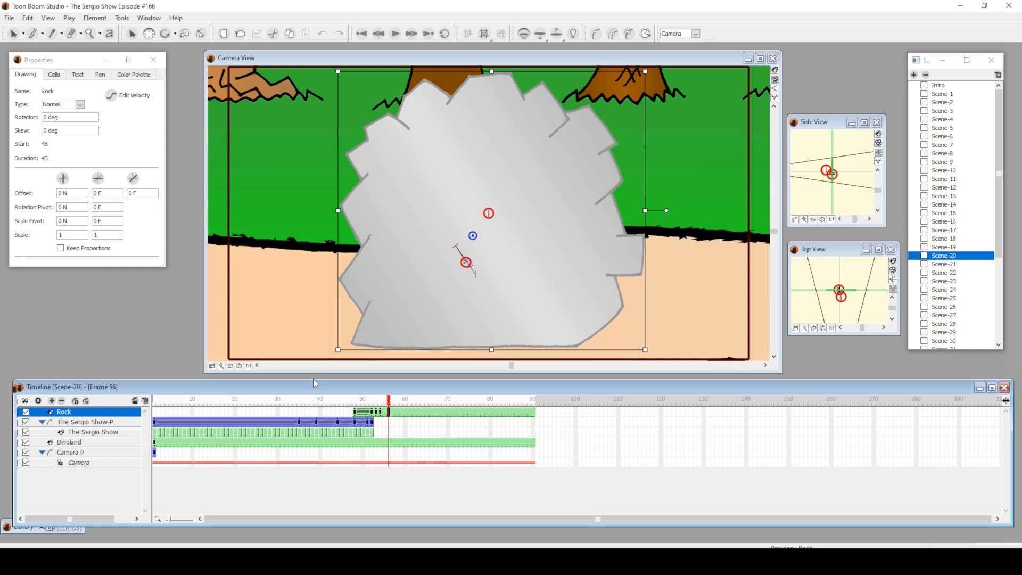
Step: Step through Scene-21 and the screaming caveman in Scene-22, ending on Scene-23
left_click(944, 264)
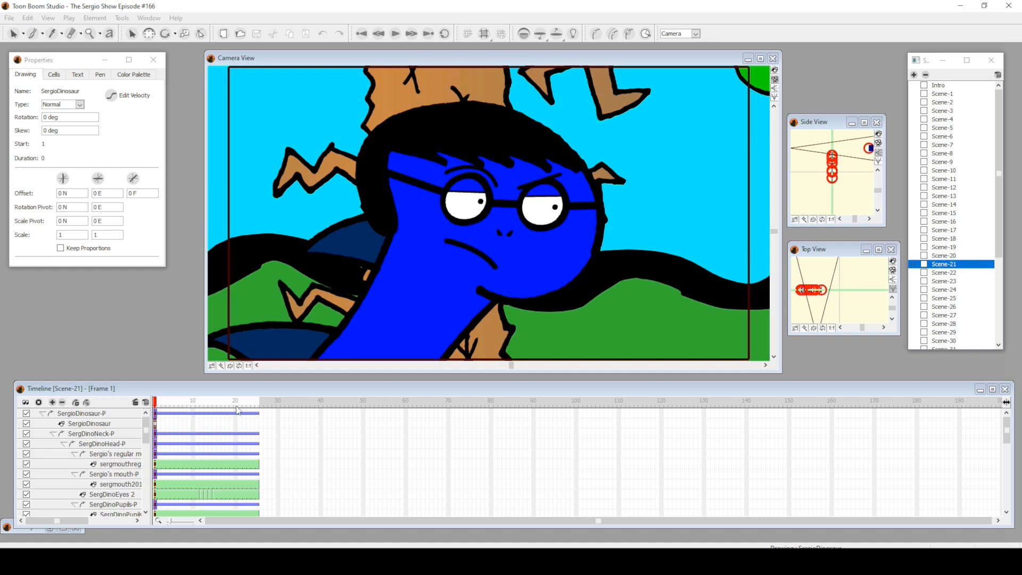
left_click(944, 273)
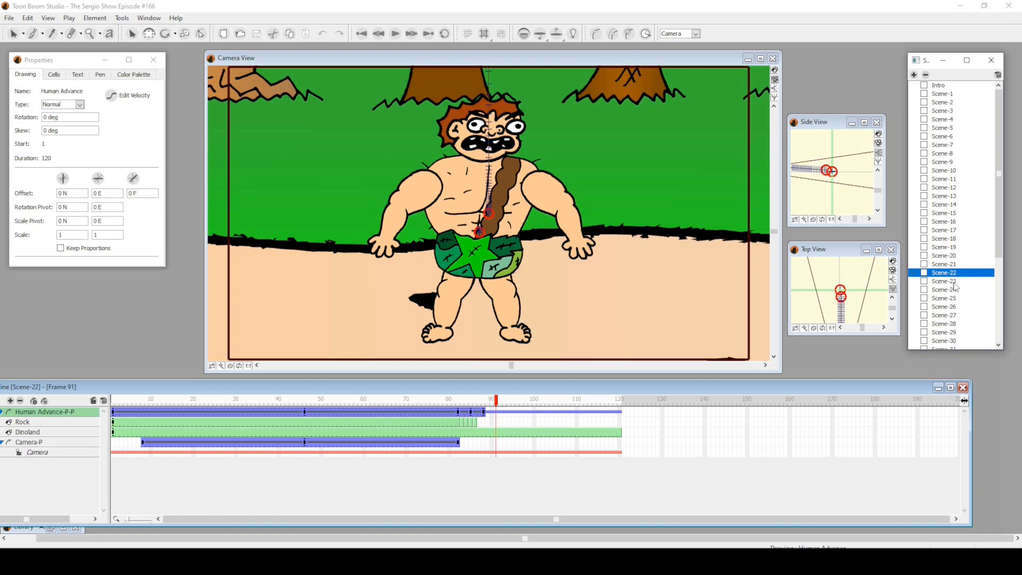
left_click(944, 281)
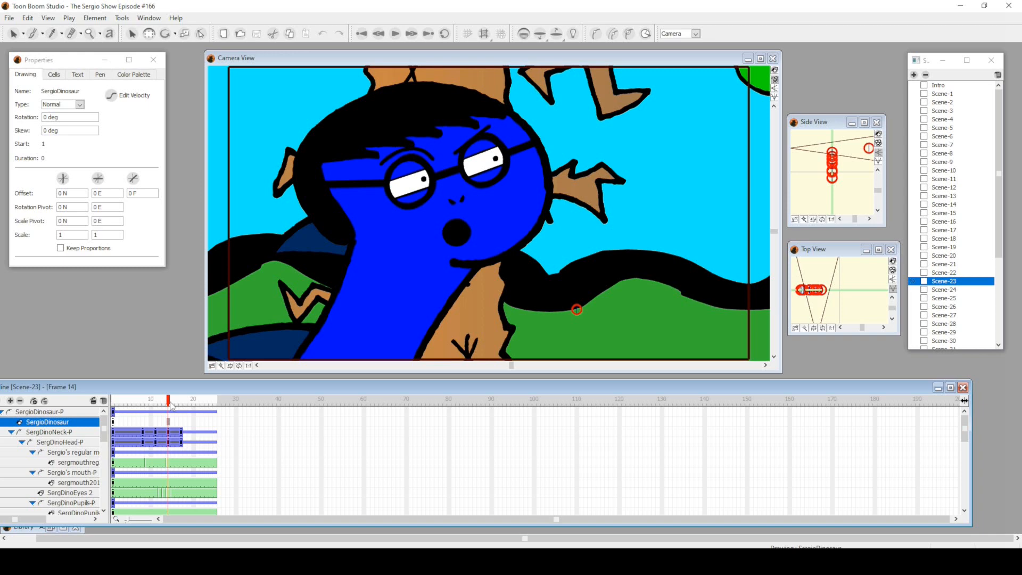
Step: Switch to Scene-24 and select the Human Advancehead 3 eyelid drawing
left_click(944, 289)
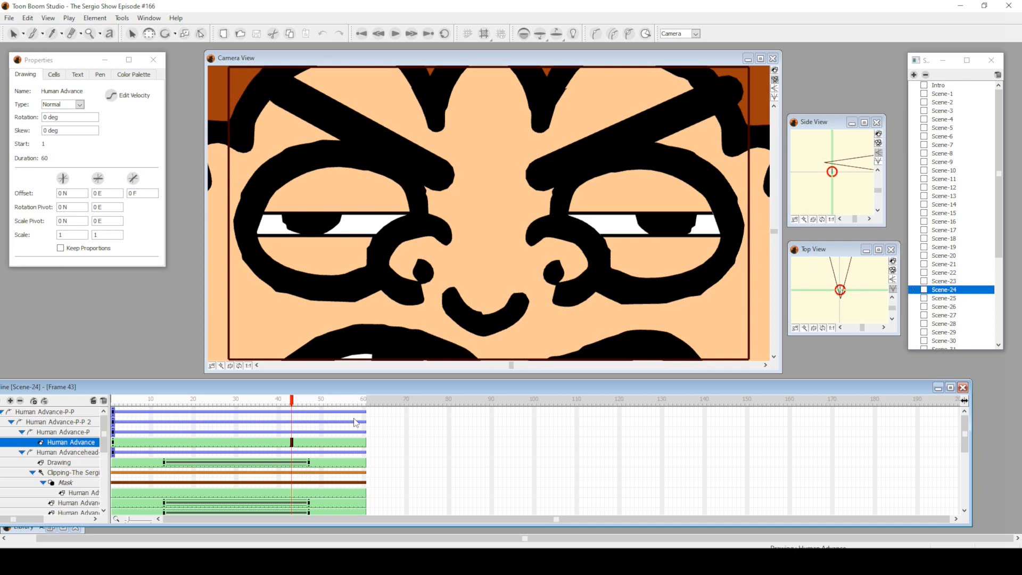
left_click(219, 399)
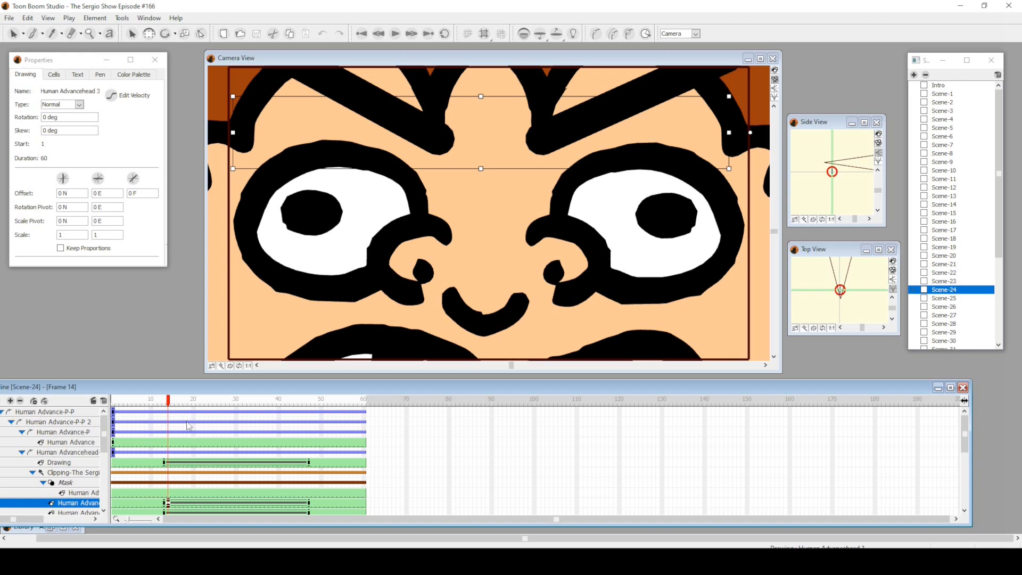
Step: Jump to frame 53 as the orange eyelids close, then pick the next scene in the Scenes list
left_click(334, 398)
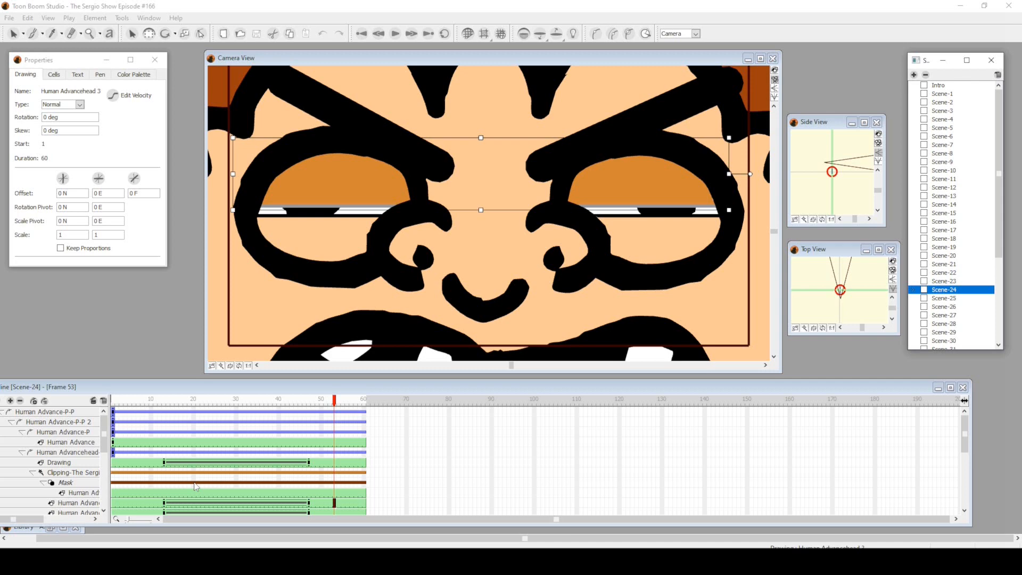
left_click(944, 306)
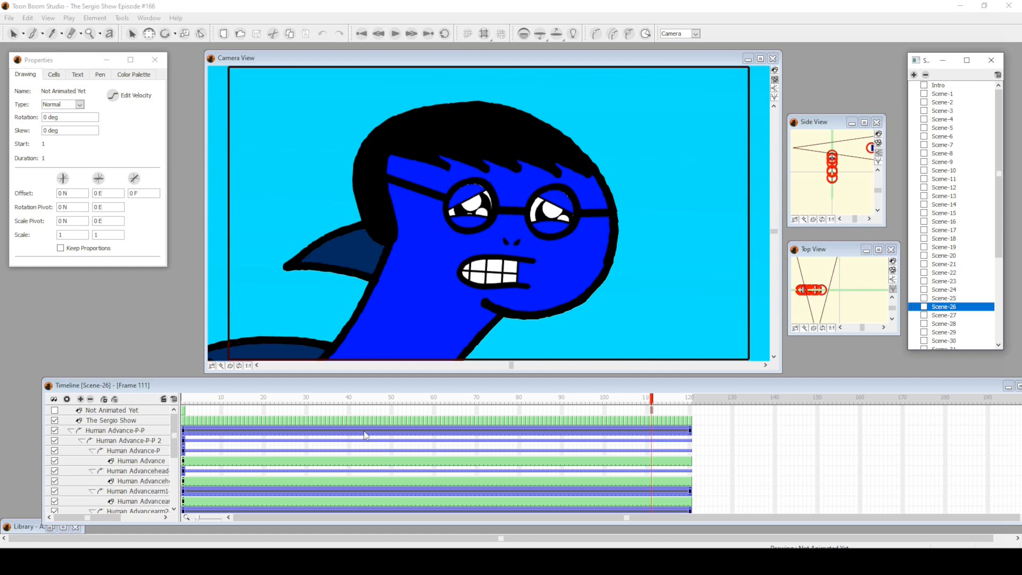
Step: Select Scene-26, the grimacing blue dinosaur reaction shot, from the Scenes list
left_click(943, 292)
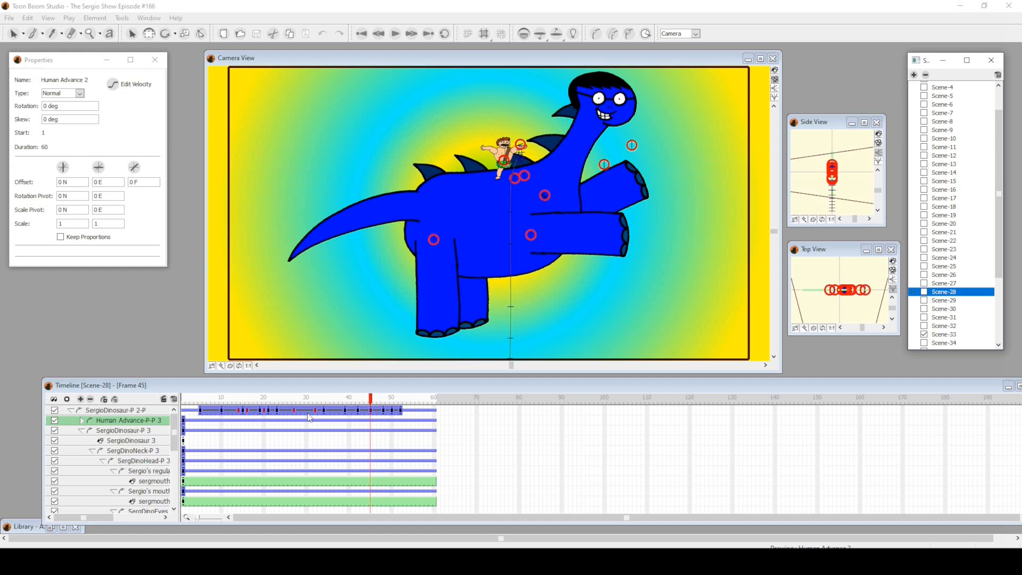
Step: Select the next dinosaur-riding scene in the Scenes list, heading toward Scene-29
left_click(944, 300)
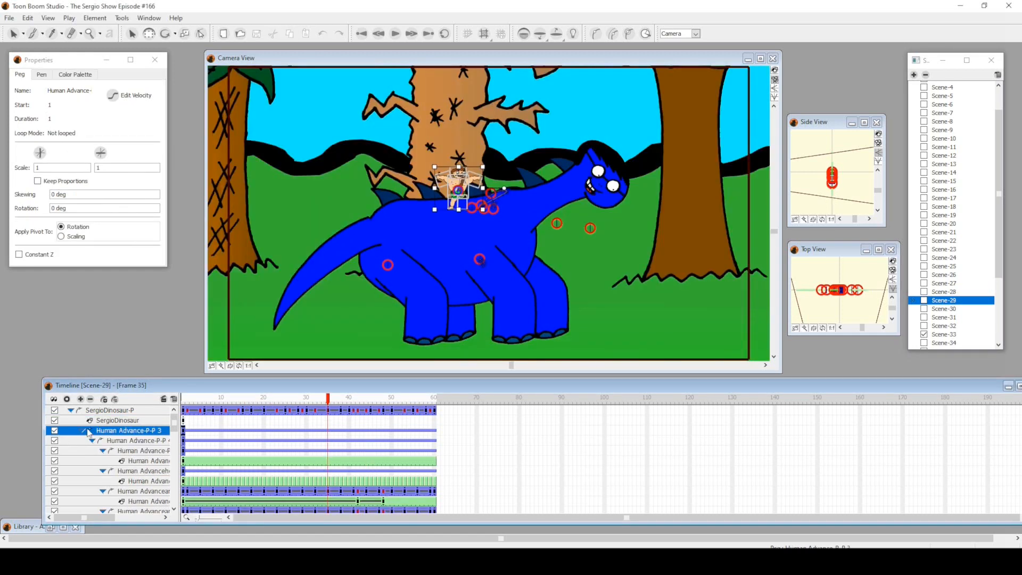